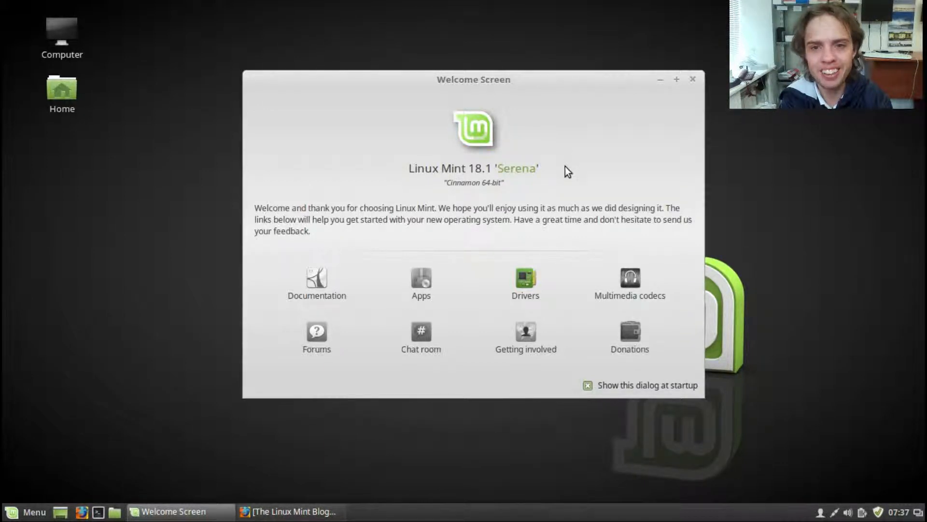
mouse_move(465, 177)
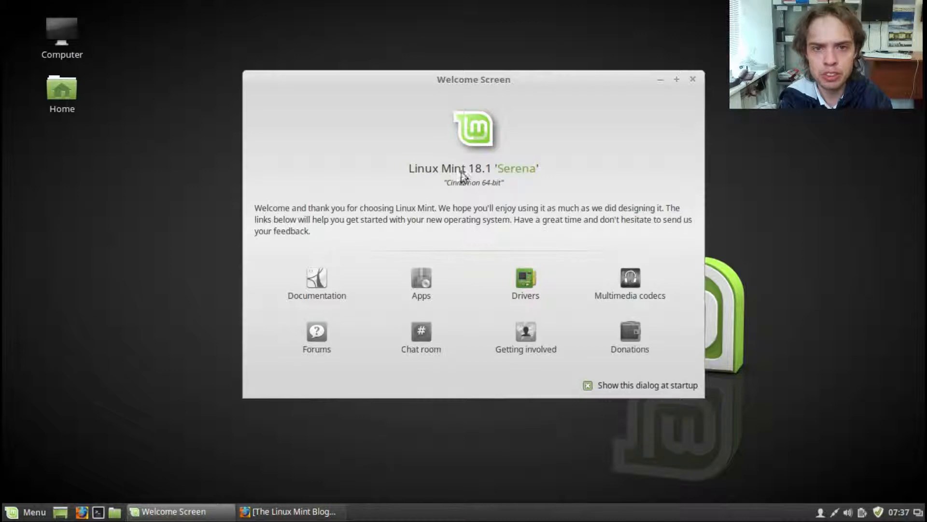
mouse_move(481, 174)
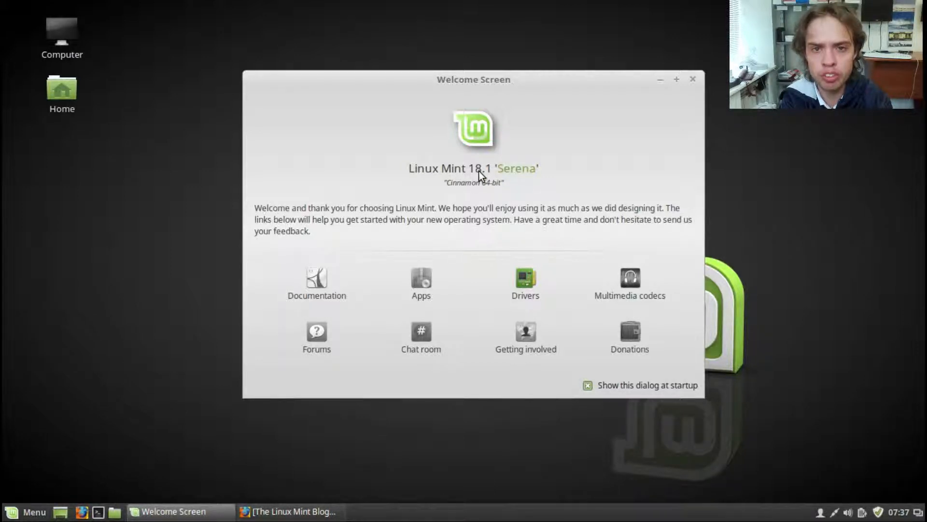
mouse_move(715, 96)
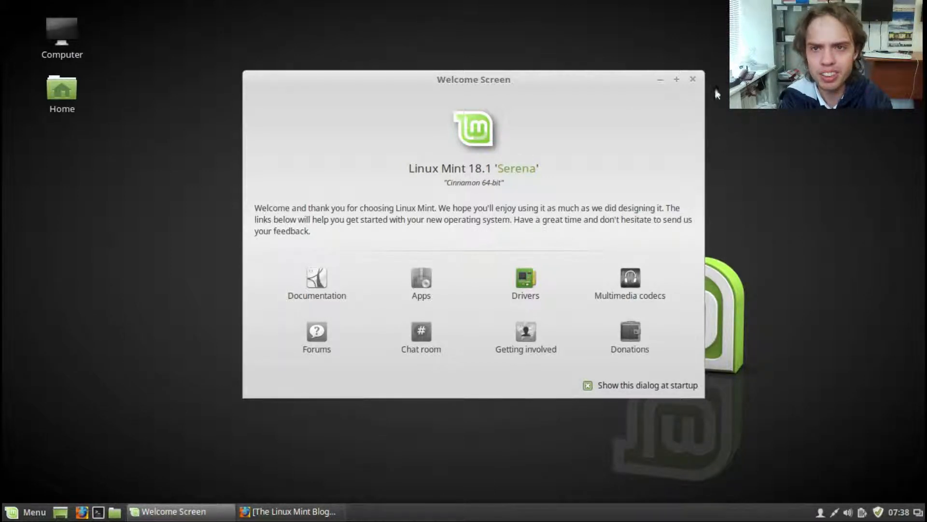
Close the Linux Mint 18.1 Serena Welcome Screen window
left_click(692, 79)
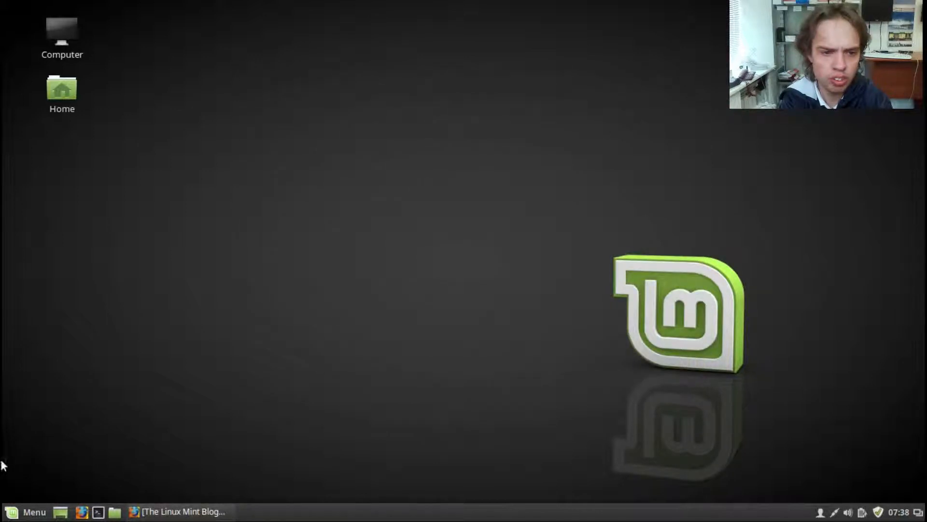
Launch Screensaver from the menu (search 'sc') and set the start delay to Never, then close it
left_click(19, 512)
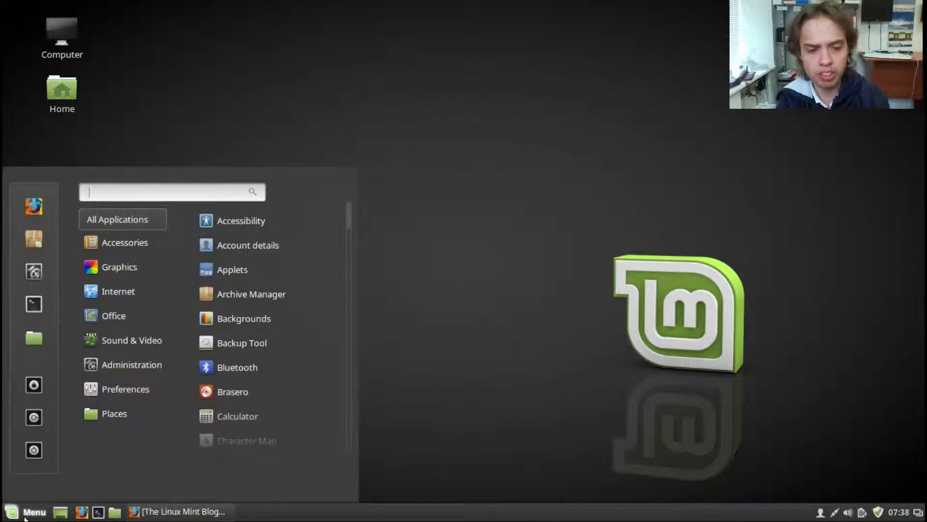
type("sc")
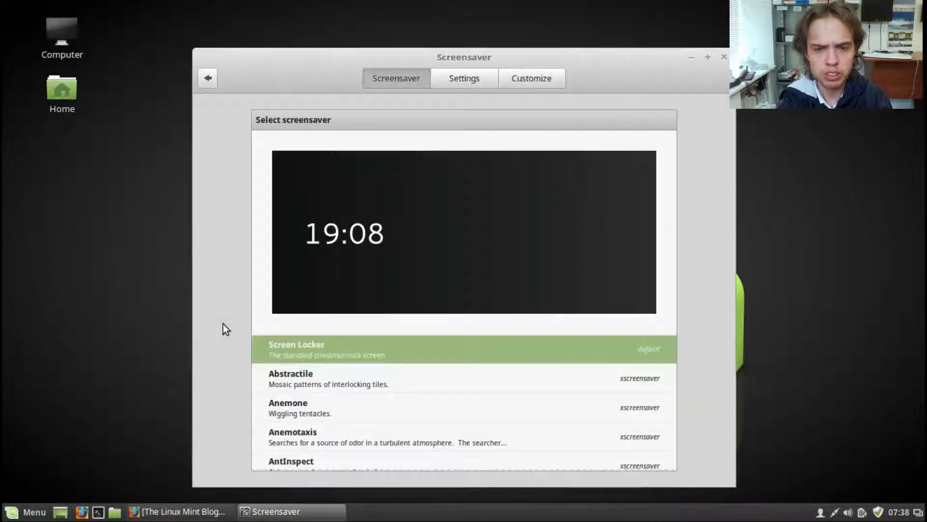
left_click(464, 78)
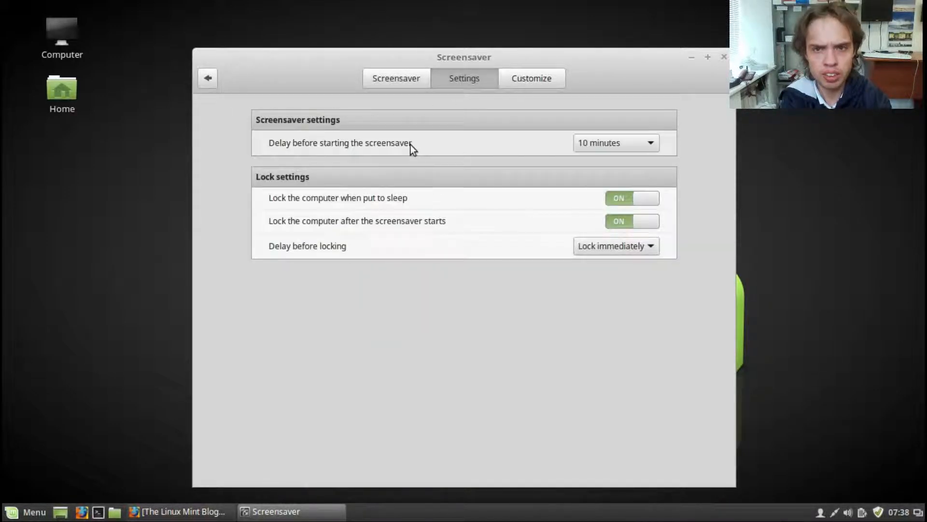
left_click(616, 142)
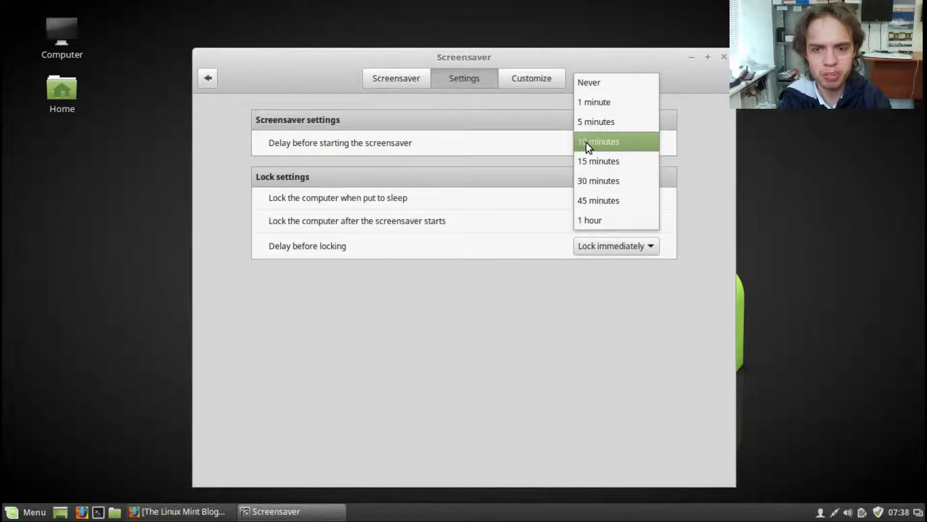
left_click(589, 82)
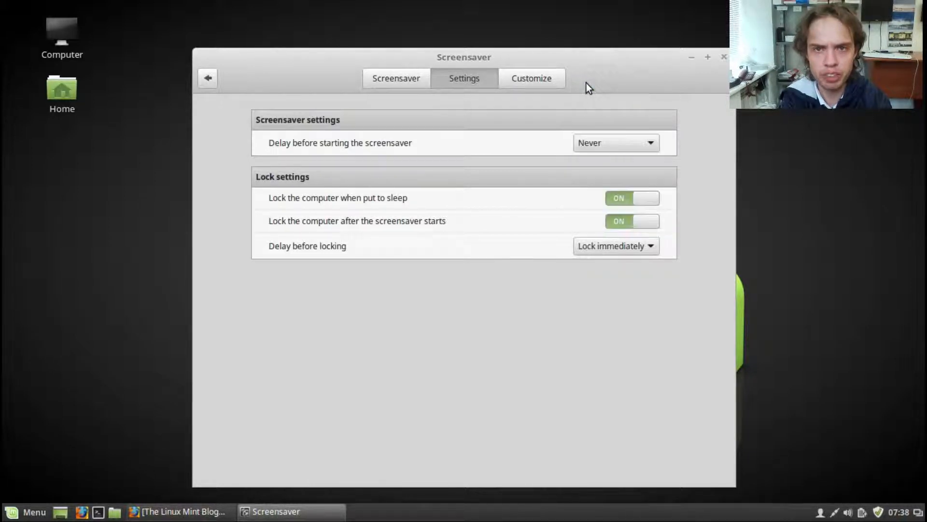
mouse_move(688, 58)
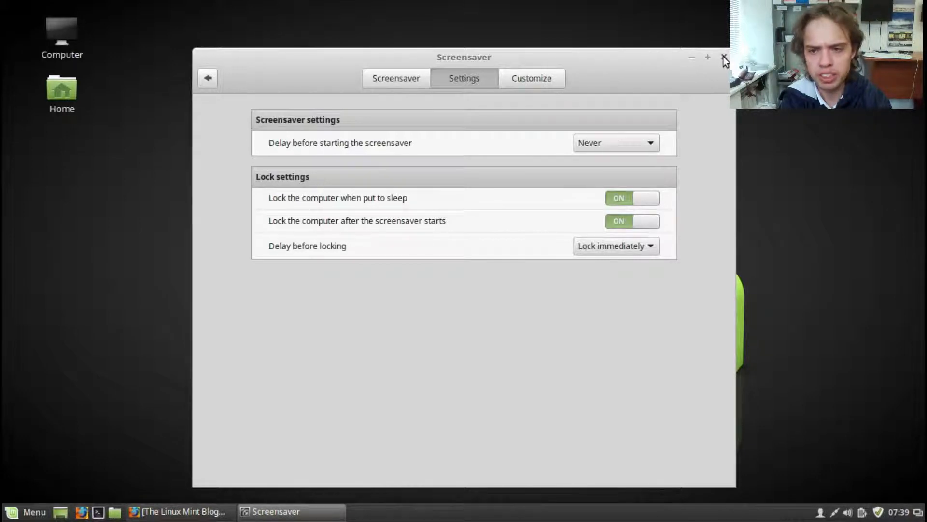
left_click(722, 59)
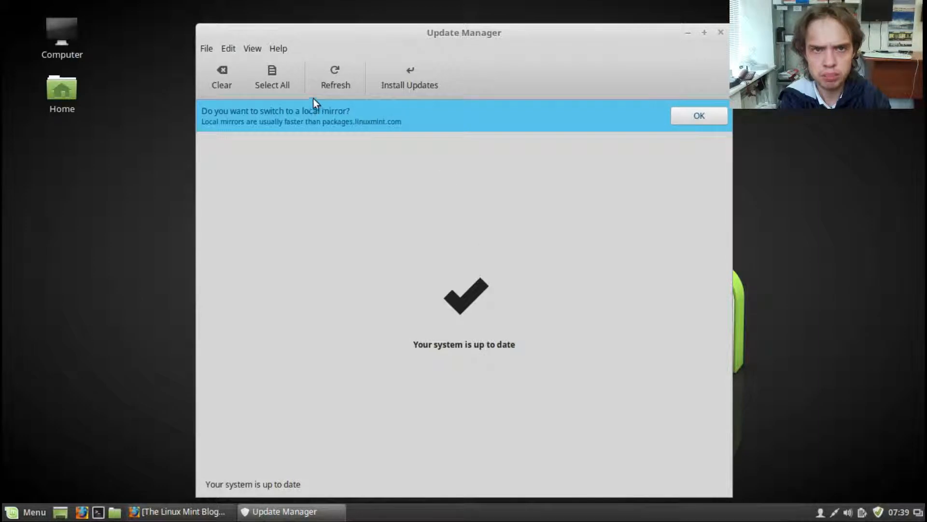
Refresh Update Manager until it reports 'Your system is up to date'
left_click(335, 76)
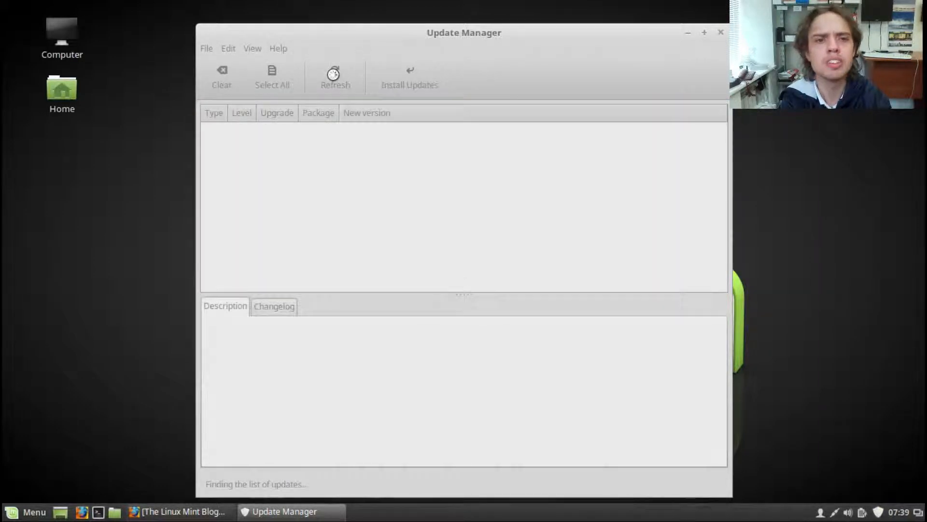
left_click(335, 73)
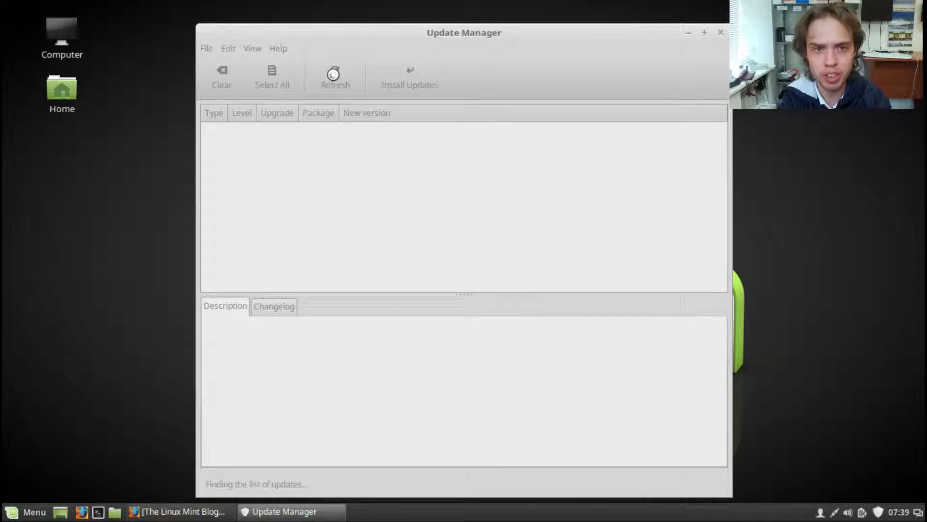
left_click(335, 76)
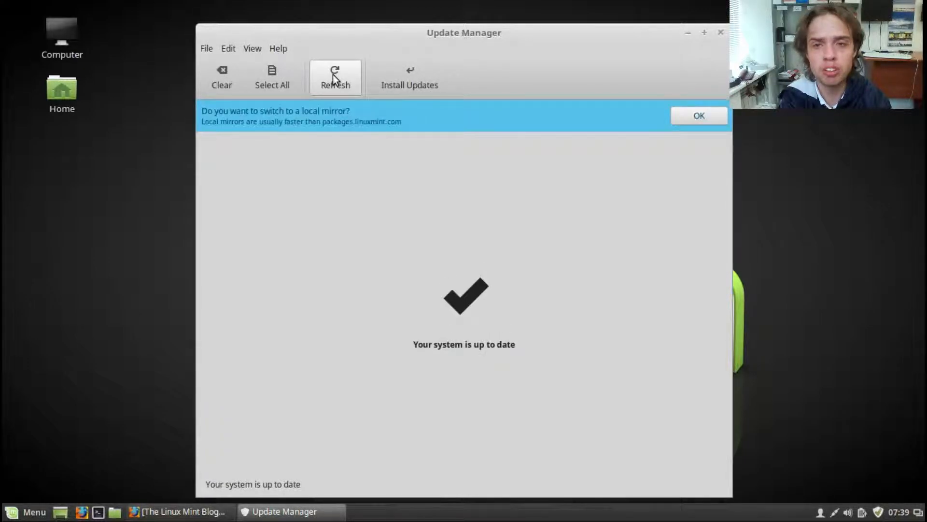
mouse_move(310, 80)
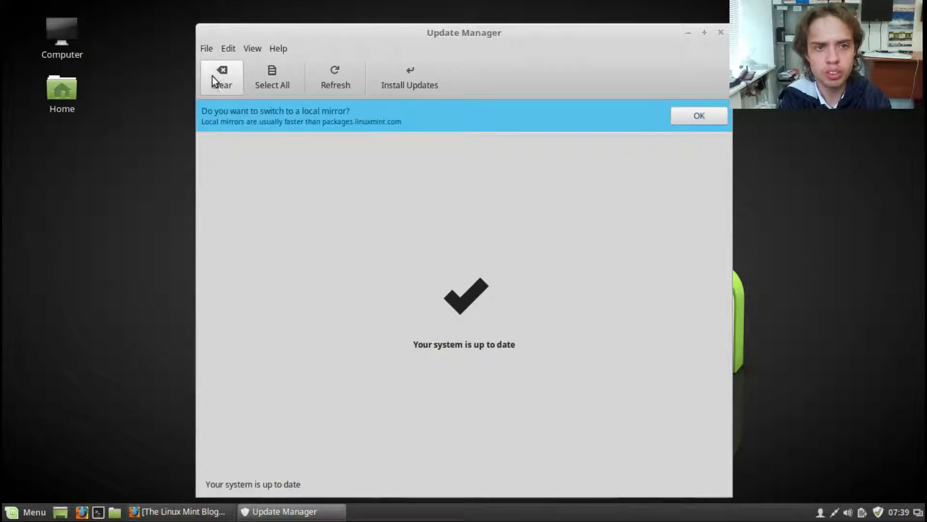
mouse_move(549, 185)
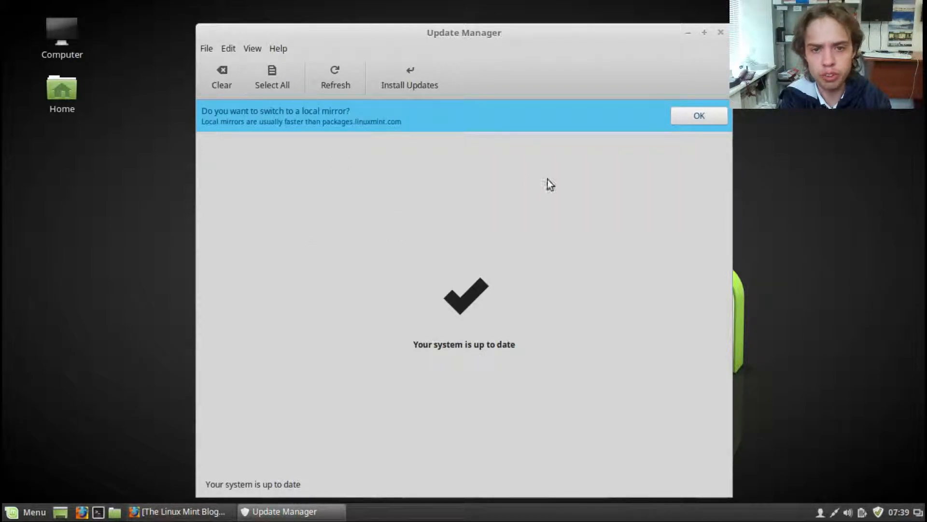
mouse_move(393, 107)
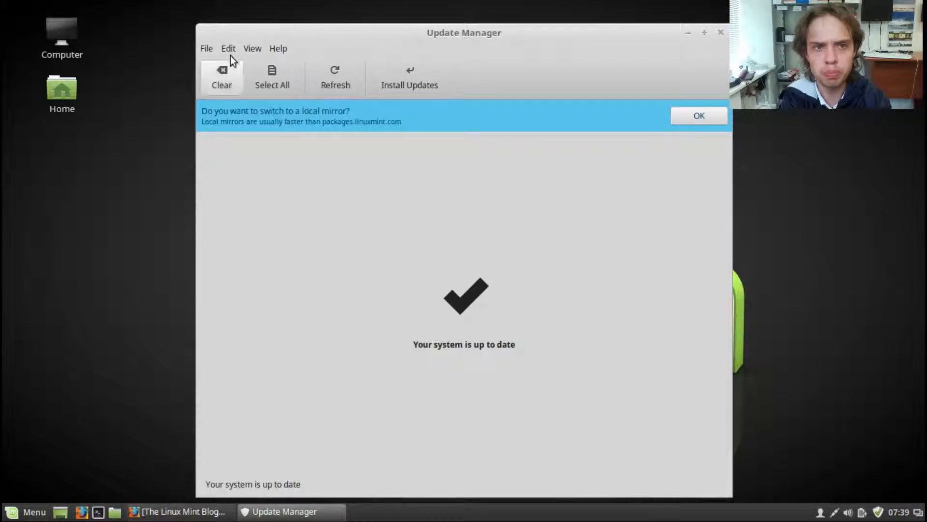
Start the Upgrade to Linux Mint 18.2 Sonya wizard, advance to Requirements and tick 'I understand the risk'
left_click(229, 48)
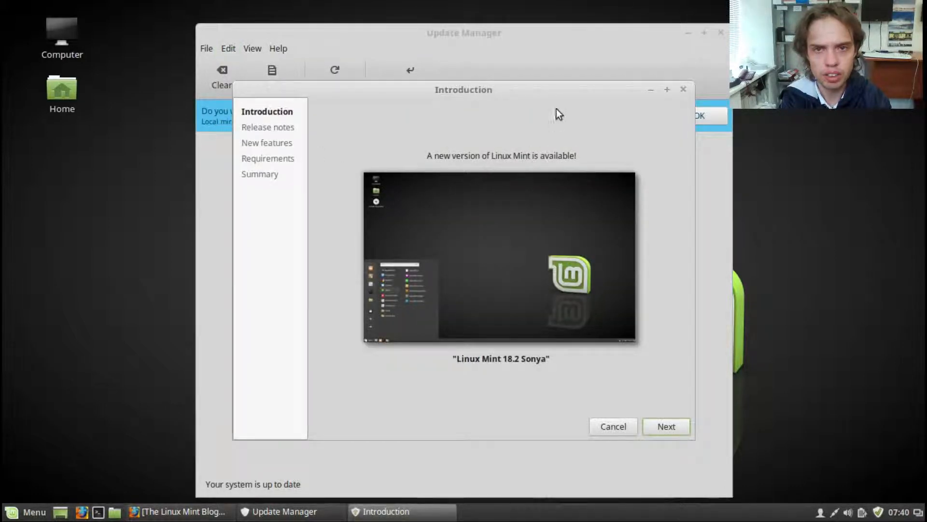
mouse_move(667, 426)
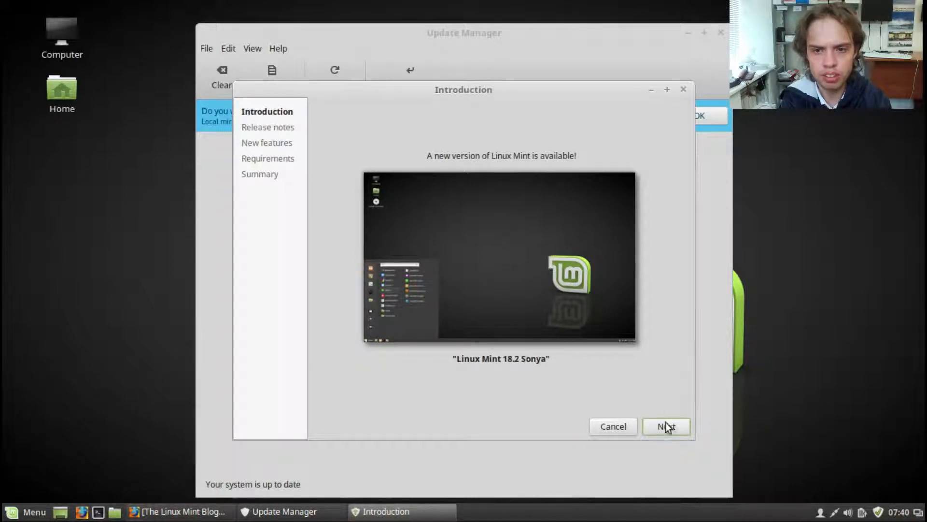
left_click(666, 426)
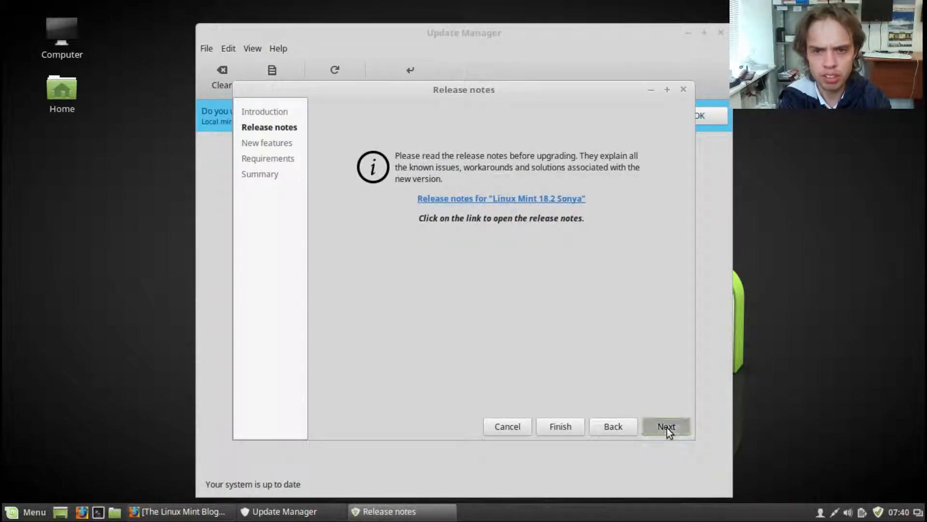
left_click(666, 426)
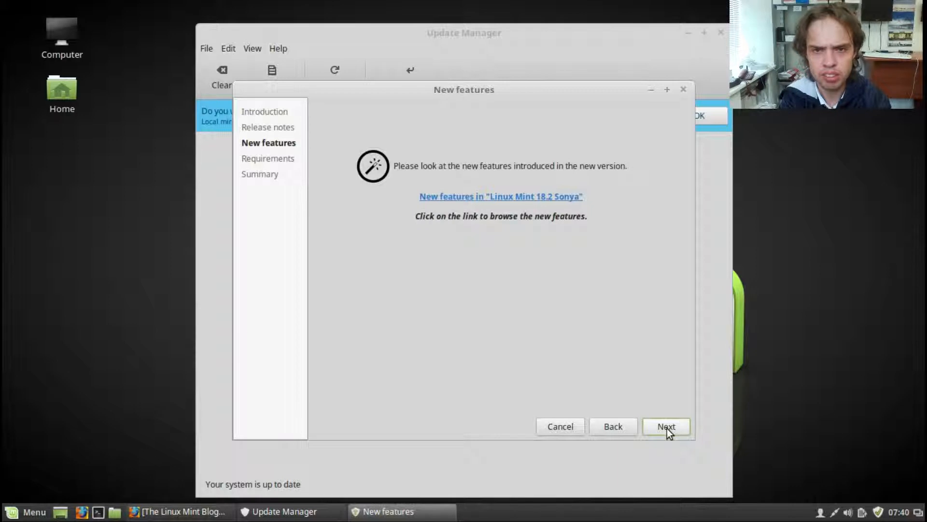
left_click(666, 426)
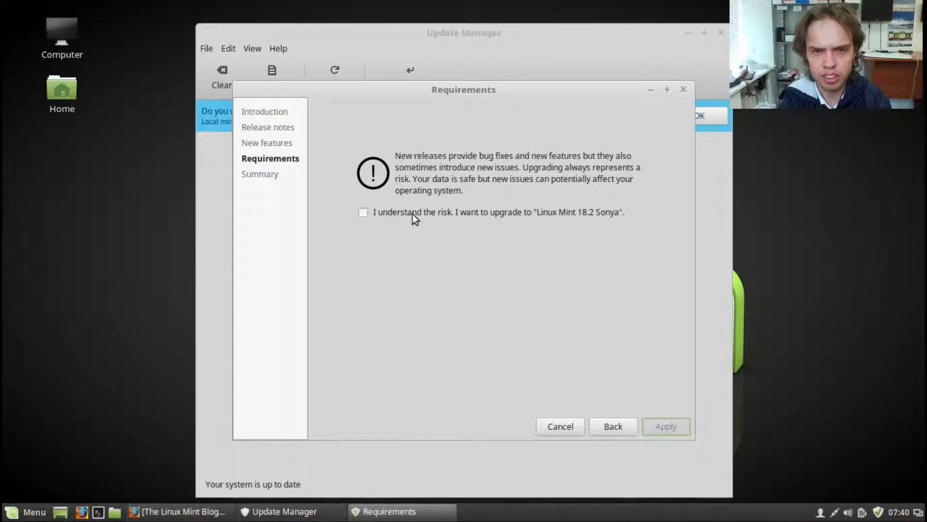
left_click(363, 212)
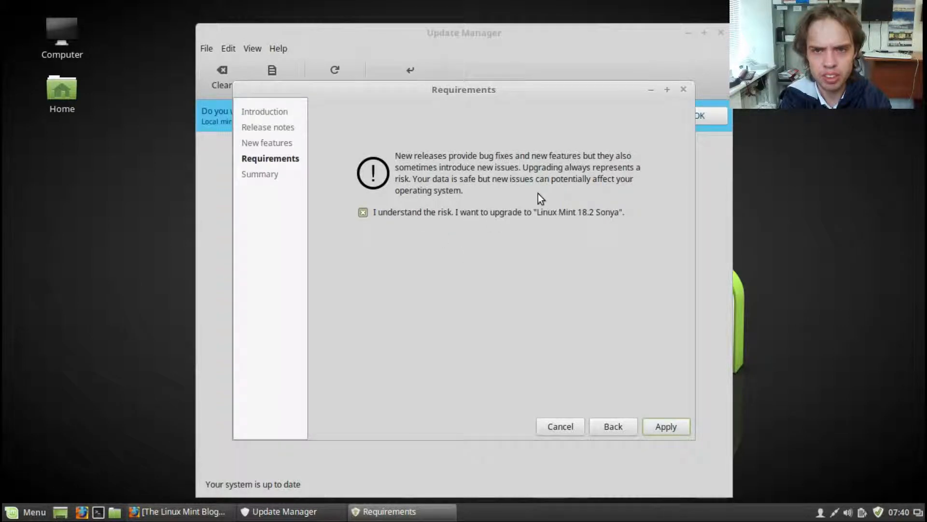
mouse_move(568, 190)
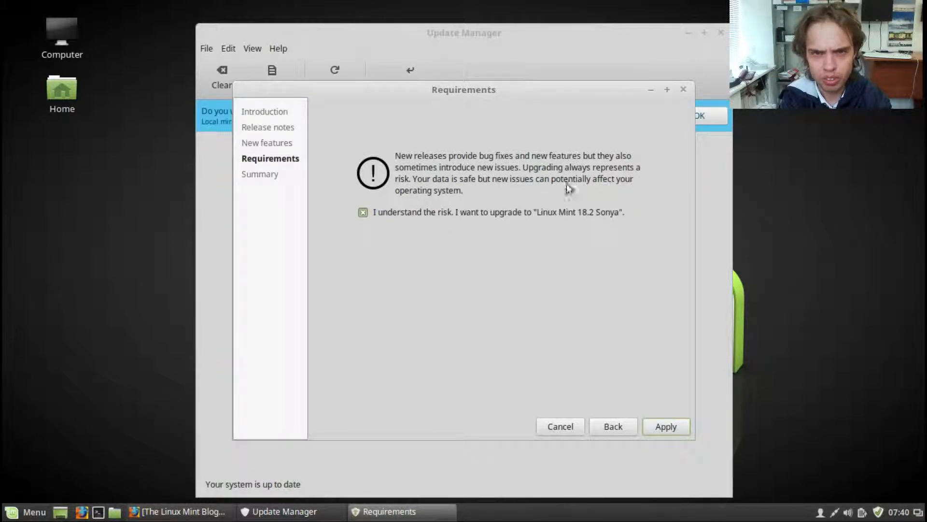
mouse_move(622, 196)
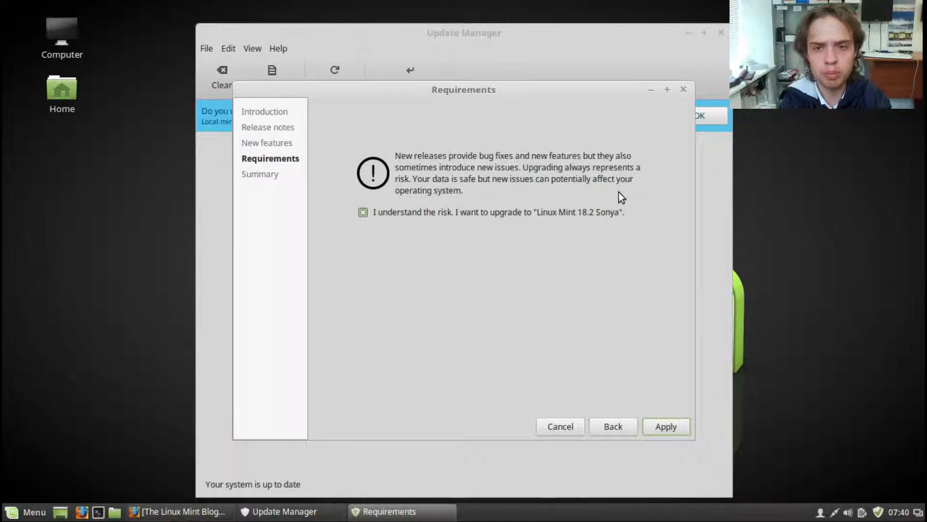
mouse_move(595, 212)
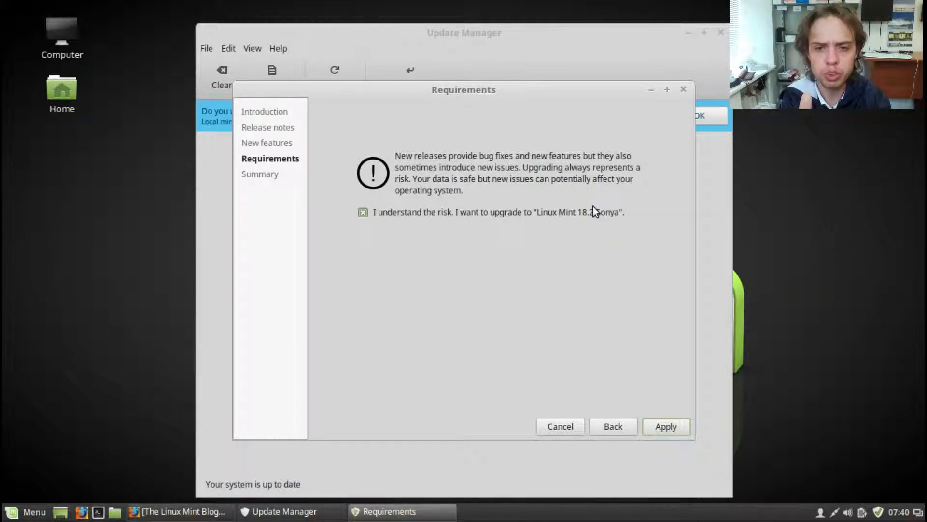
mouse_move(648, 316)
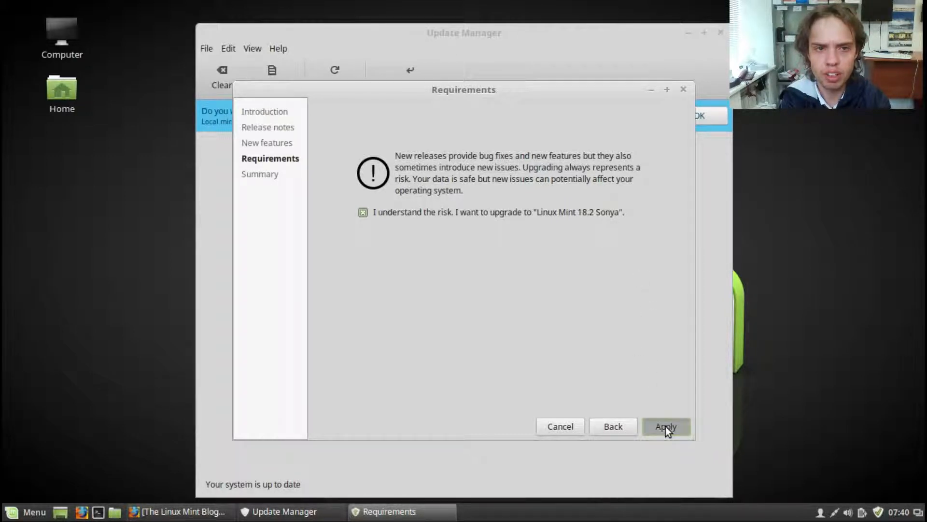
left_click(666, 426)
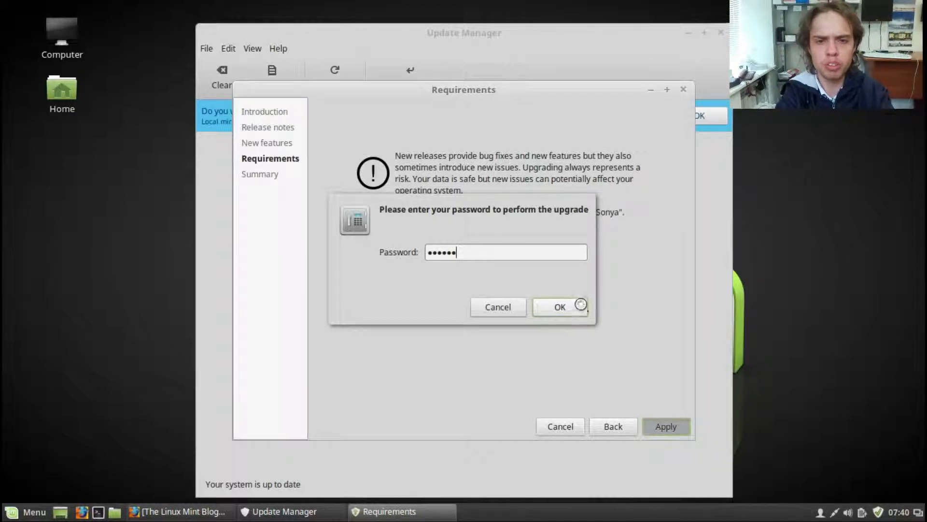
left_click(559, 307)
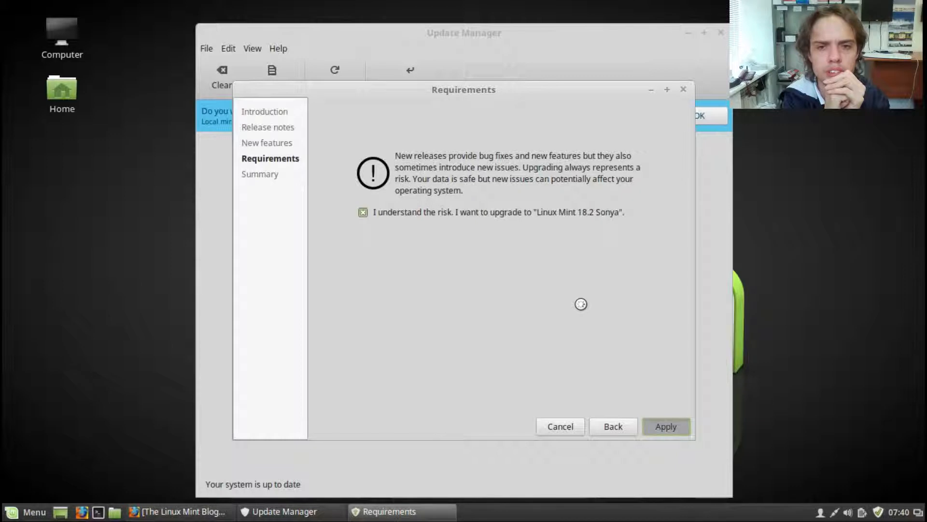
left_click(666, 427)
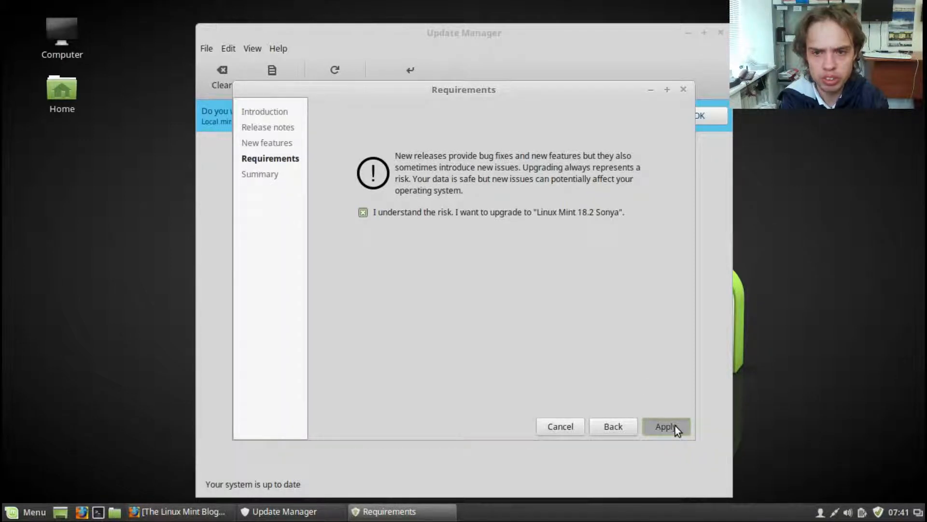
mouse_move(544, 395)
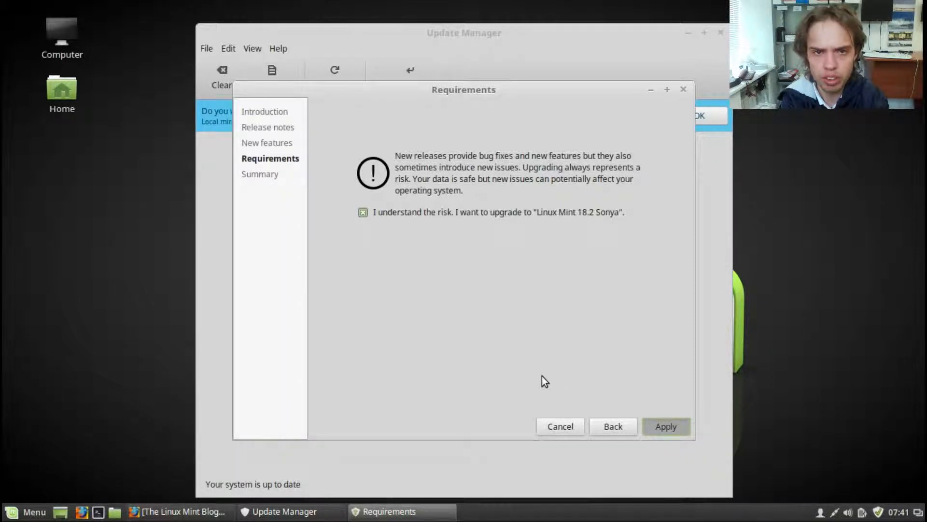
mouse_move(471, 106)
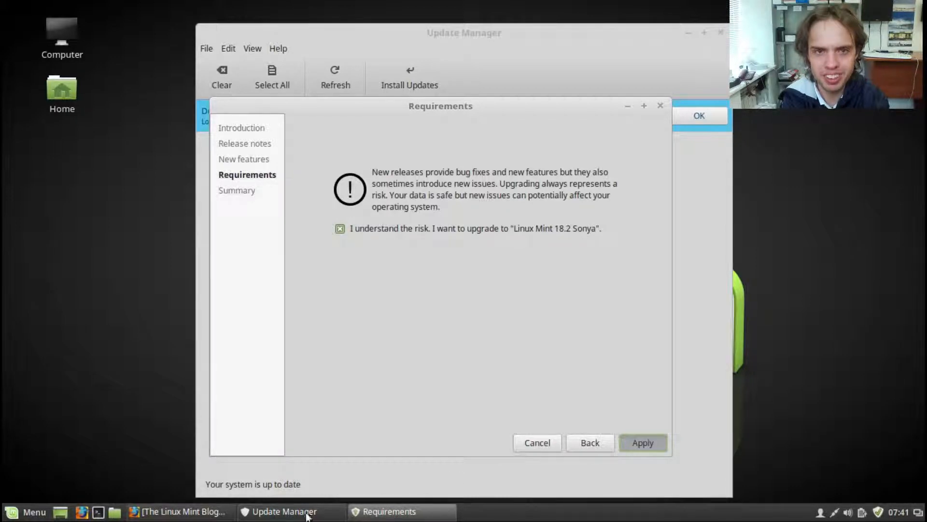
mouse_move(720, 37)
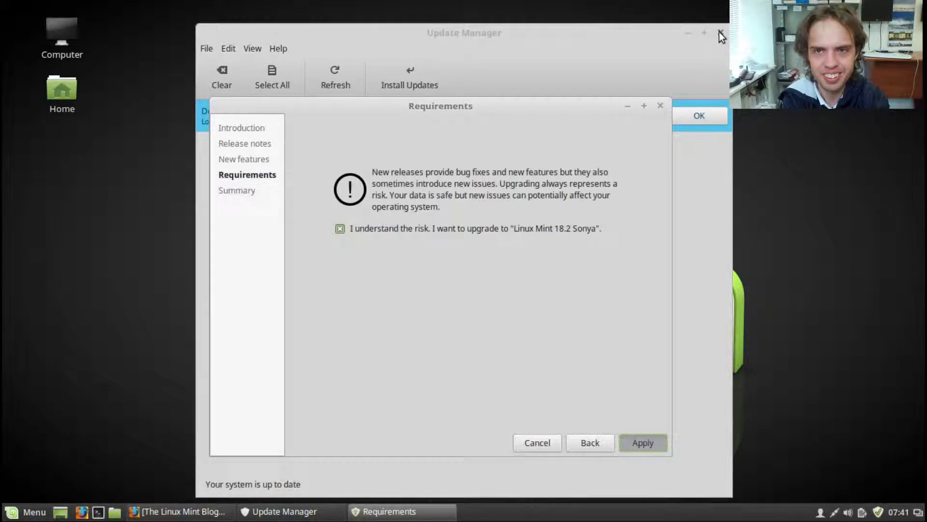
Close the main Update Manager window and switch to the Linux Mint blog article in Firefox
left_click(643, 442)
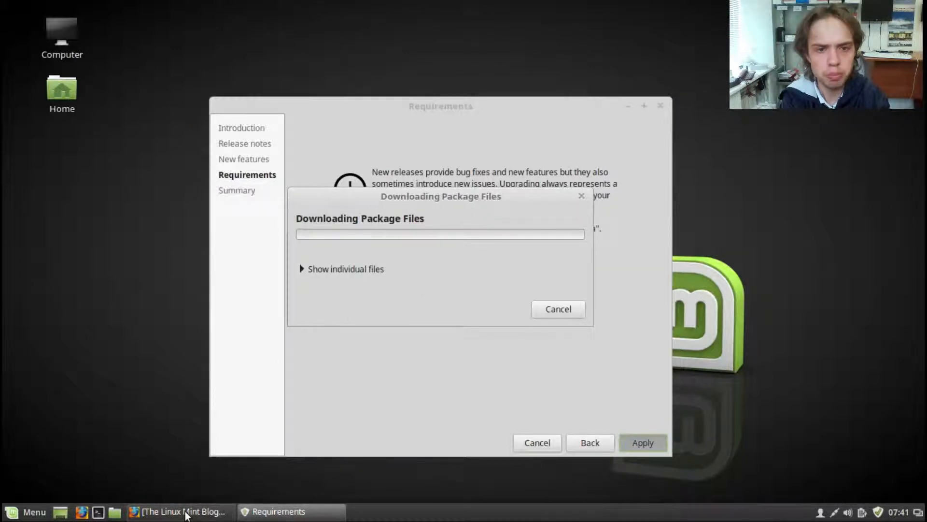
left_click(180, 511)
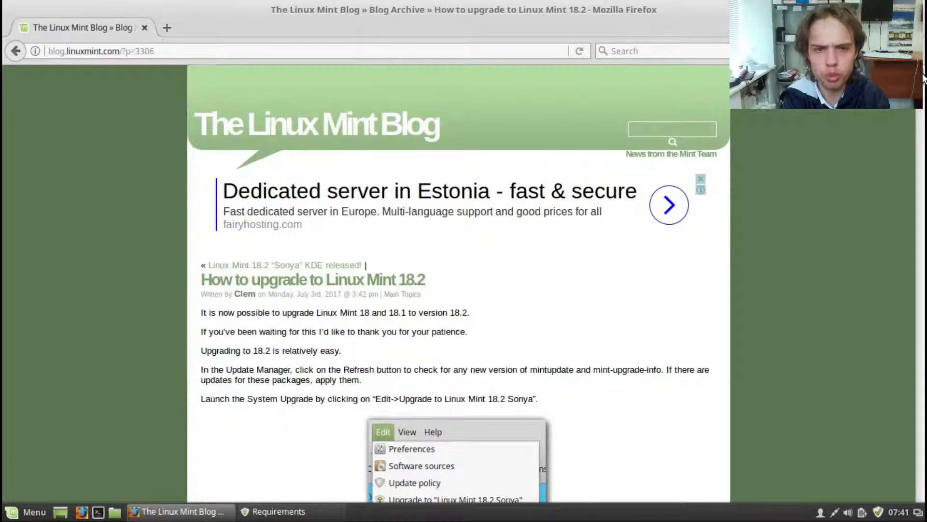
Scroll the 18.2 upgrade article down to the 'How to switch from MDM to LightDM' section
scroll("down", 3)
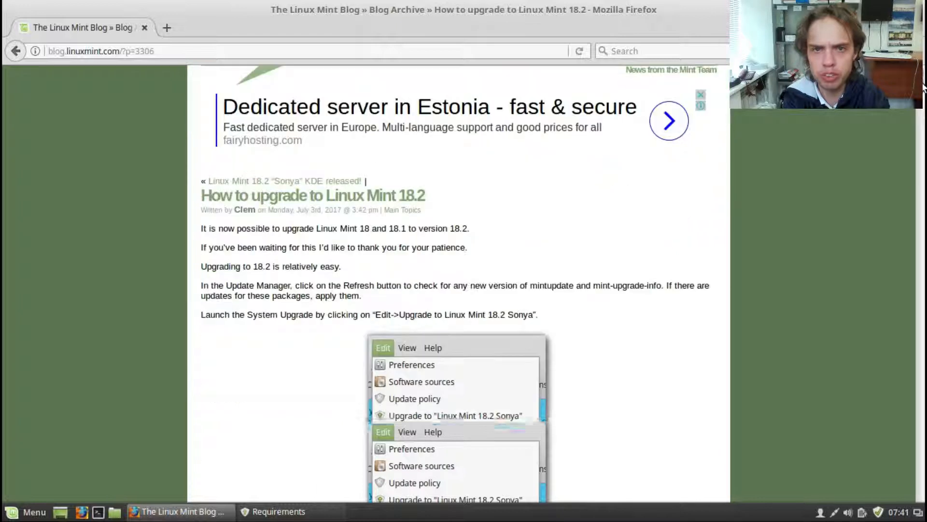
scroll("down", 3)
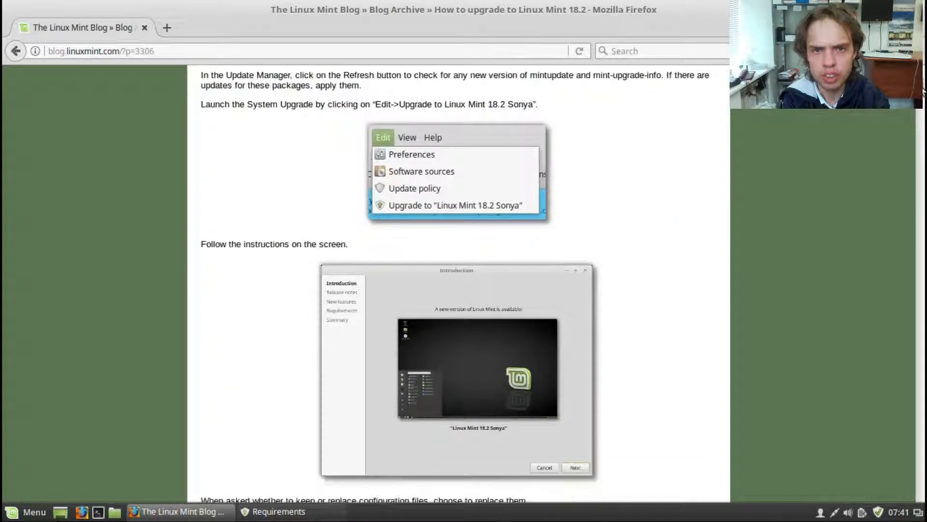
scroll("down", 3)
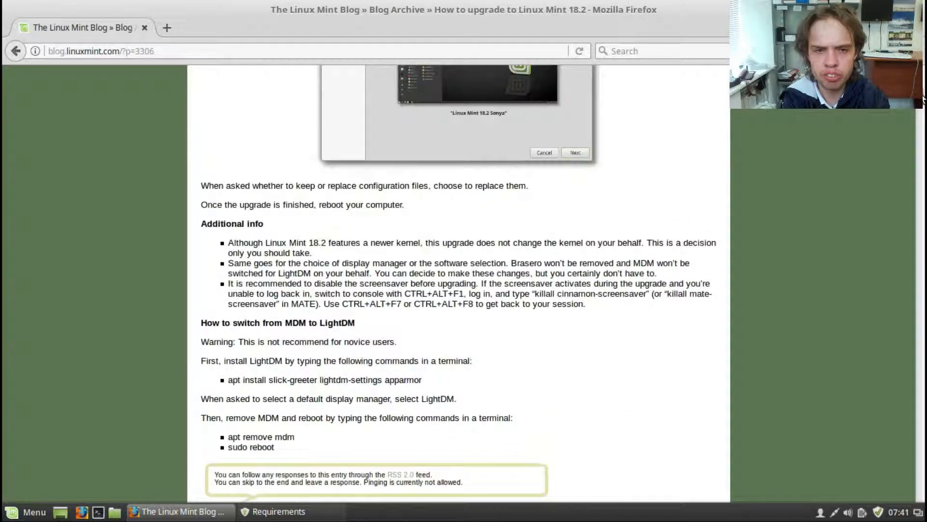
scroll("down", 3)
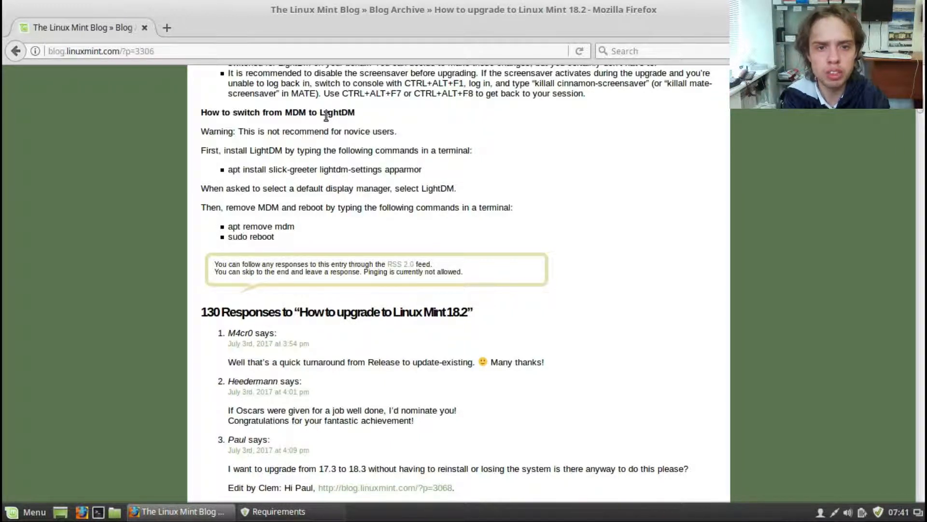
mouse_move(332, 143)
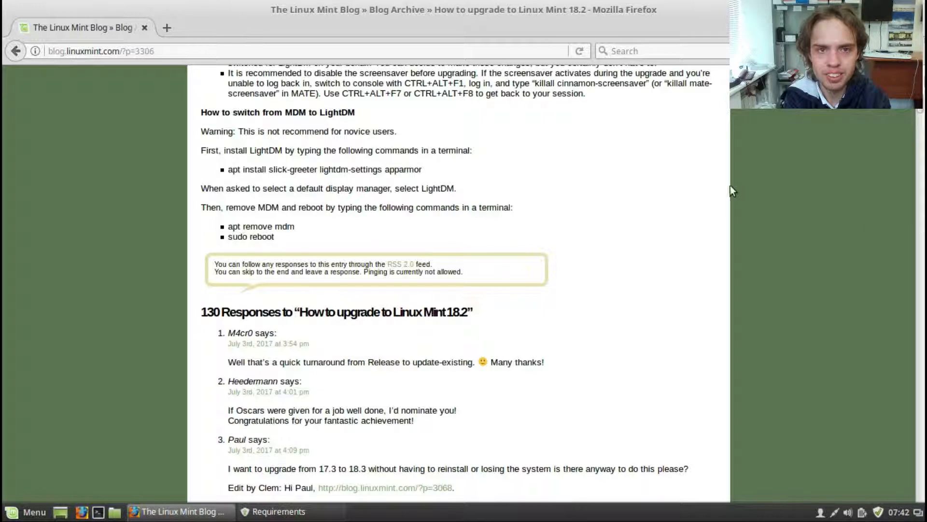
mouse_move(775, 251)
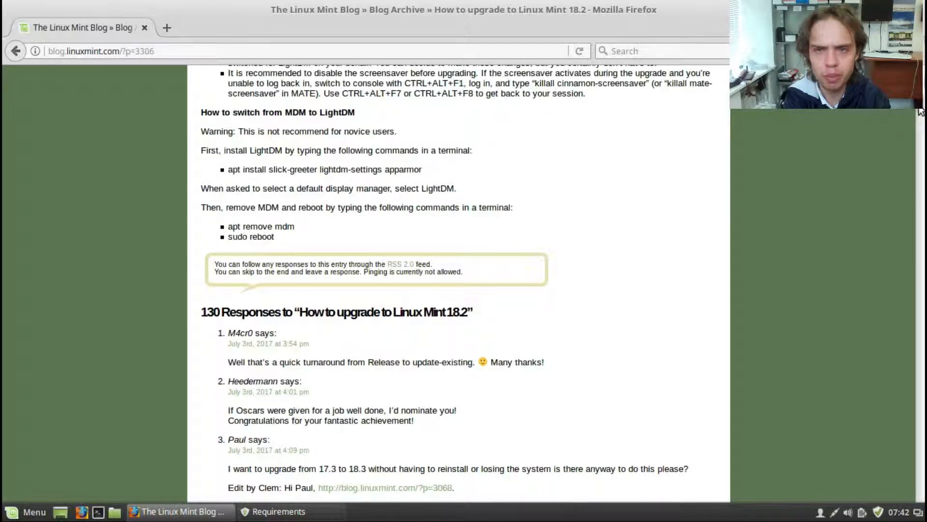
scroll("down", 3)
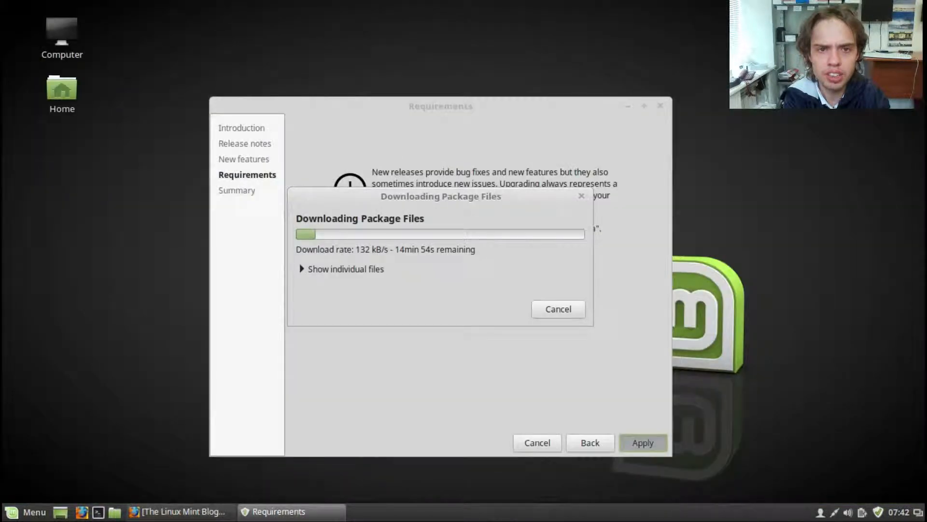
mouse_move(445, 253)
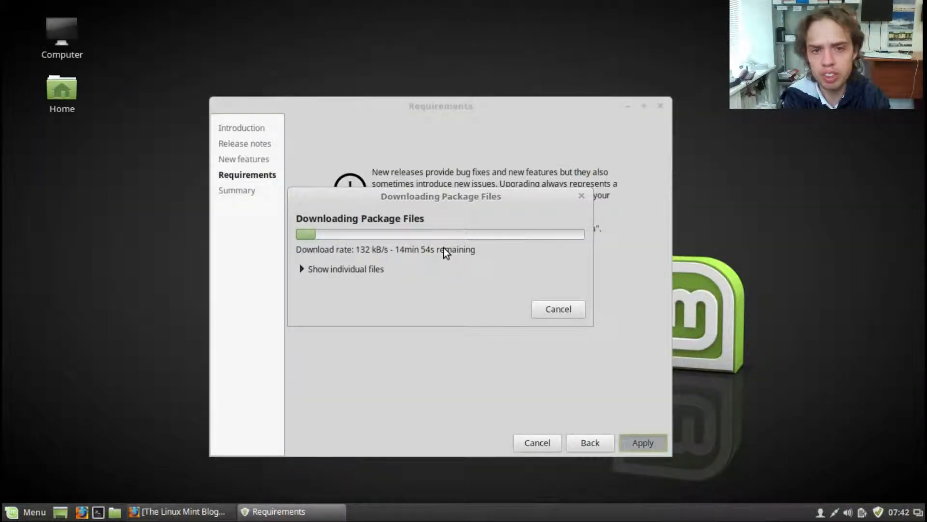
mouse_move(452, 255)
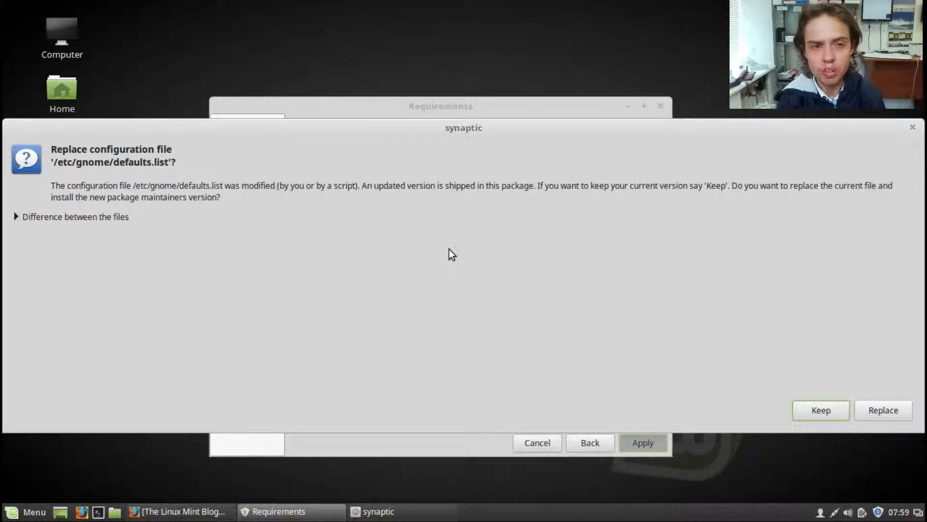
mouse_move(881, 411)
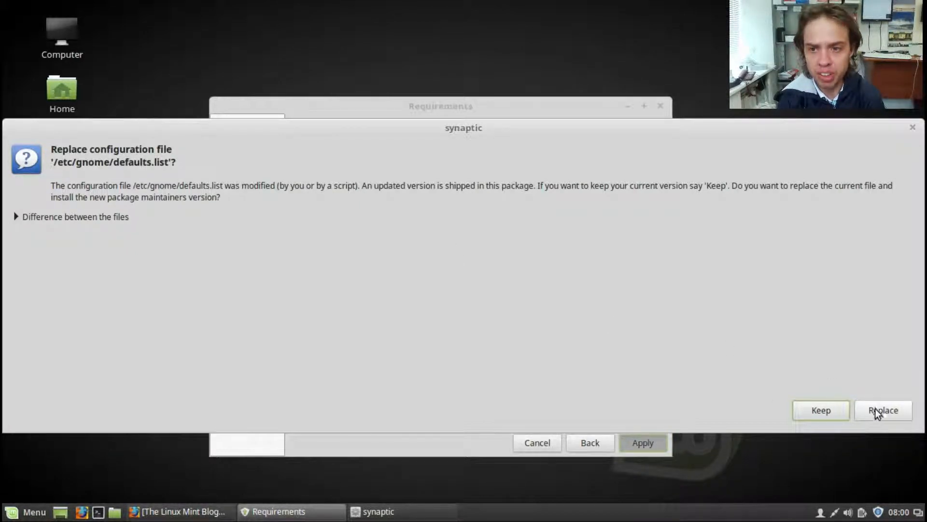
Replace /etc/gnome/defaults.list with the package maintainer's version
left_click(883, 410)
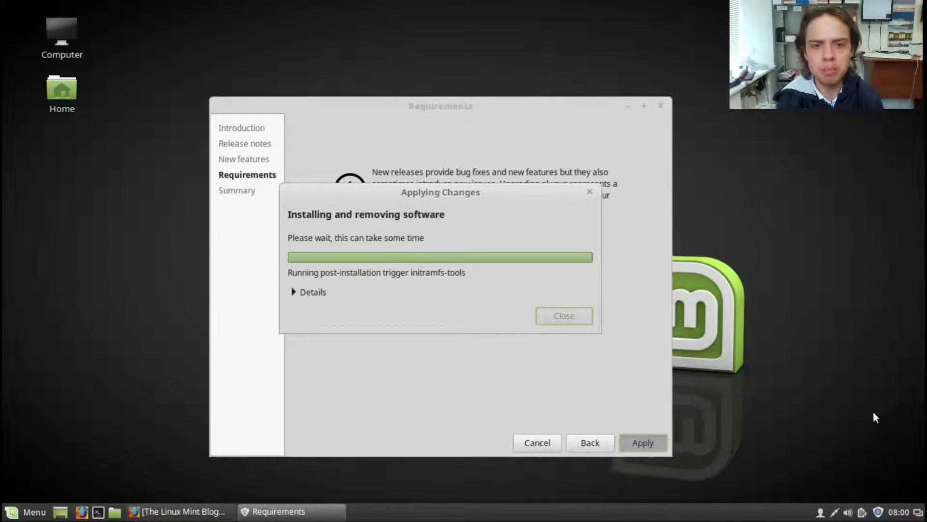
mouse_move(760, 397)
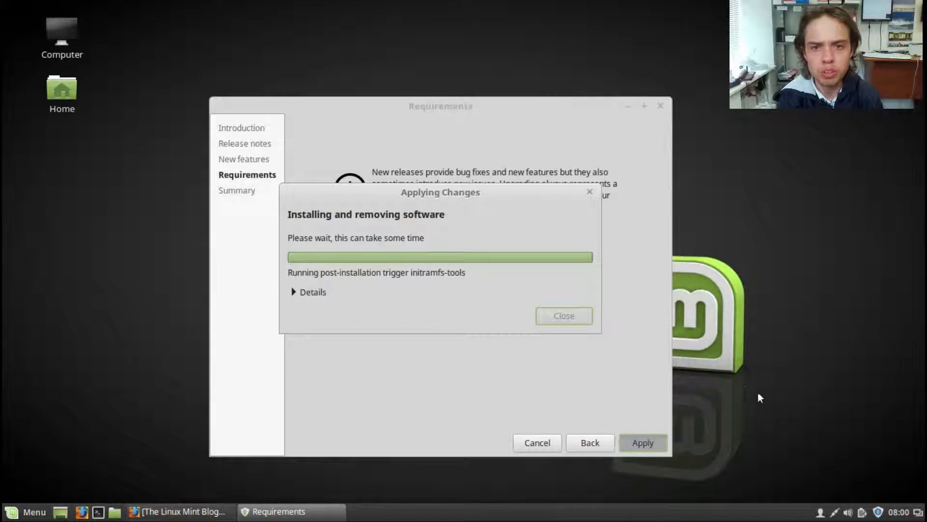
mouse_move(747, 390)
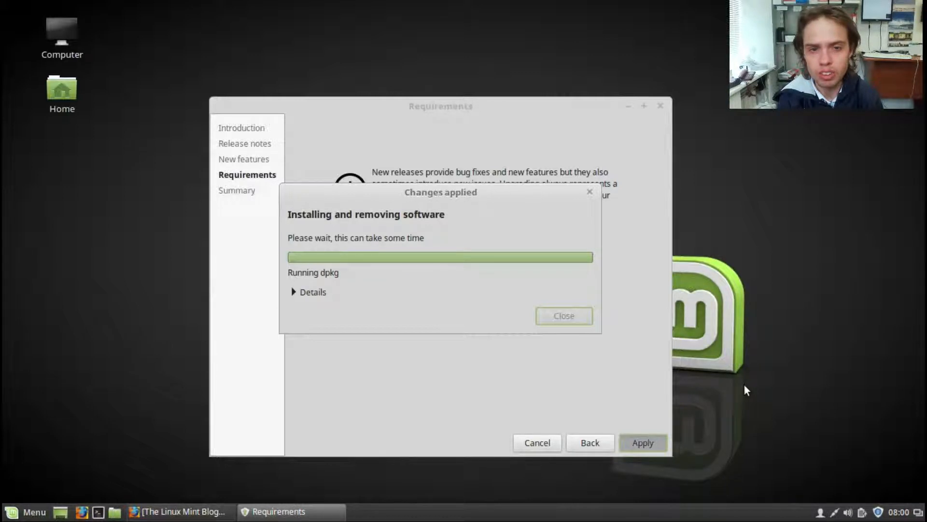
Dismiss the upgrade success message and close the Summary window
left_click(564, 316)
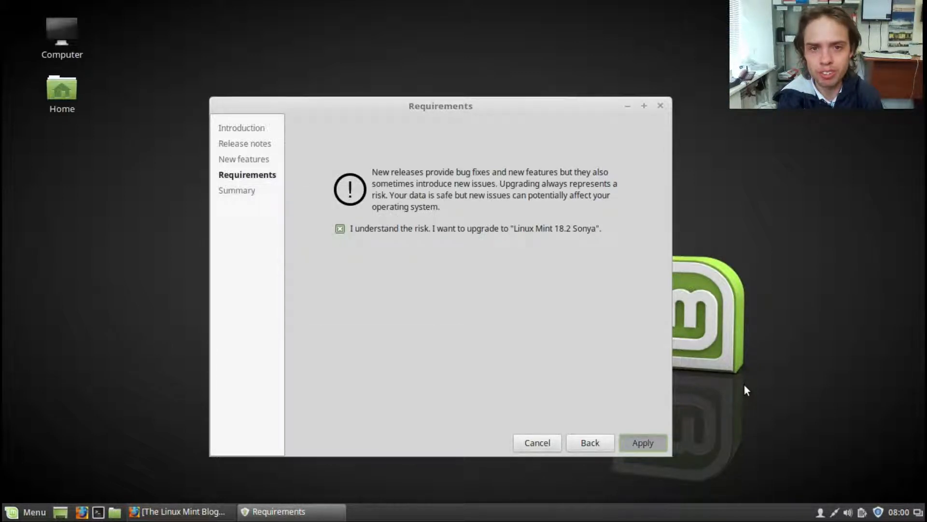
left_click(643, 442)
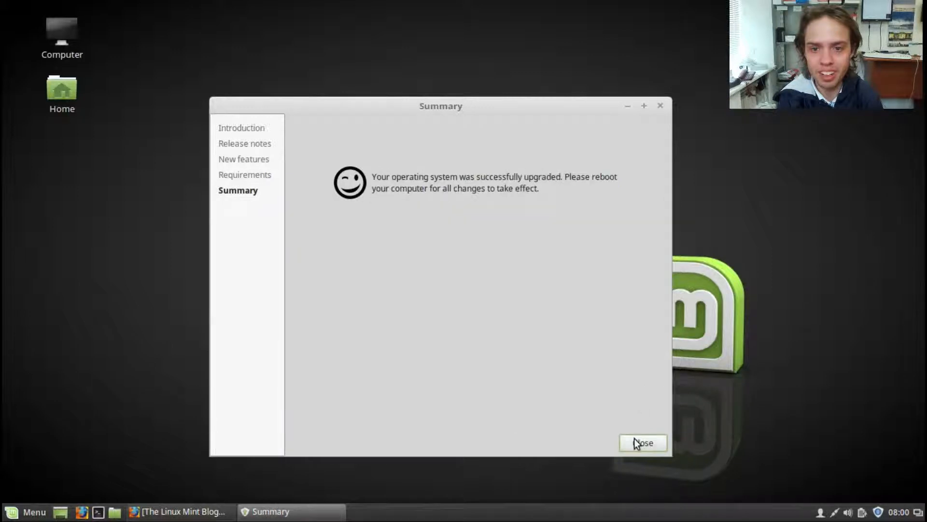
mouse_move(656, 454)
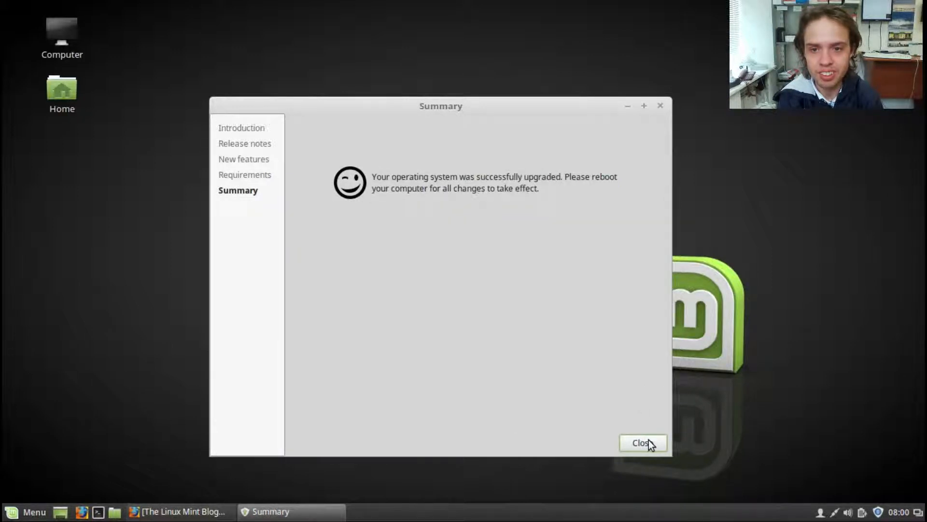
mouse_move(578, 199)
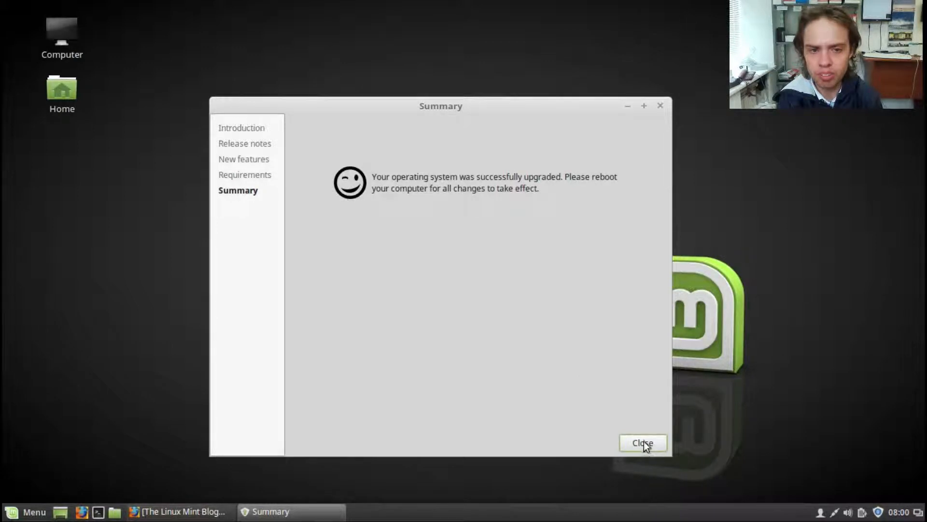
left_click(645, 443)
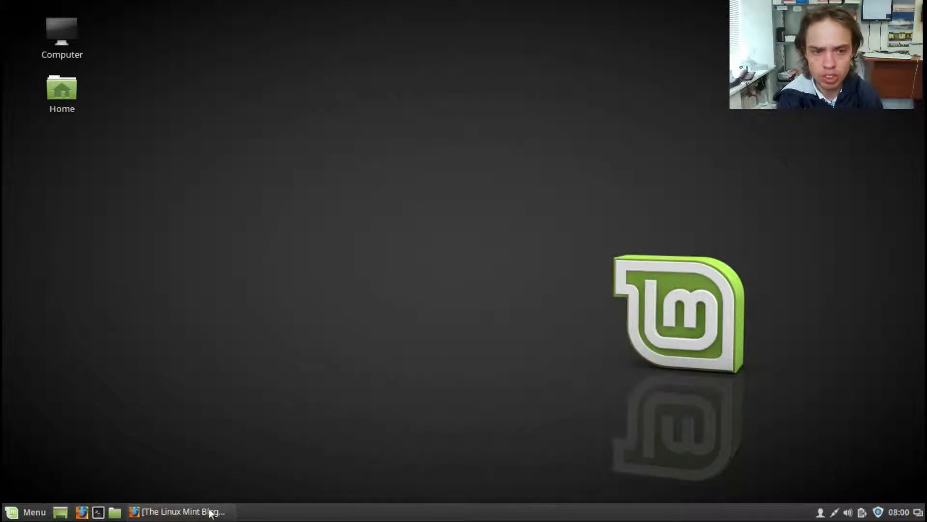
In the blog post, select 'apt install slick-greeter lightdm-settings apparmor' for copying
left_click(180, 511)
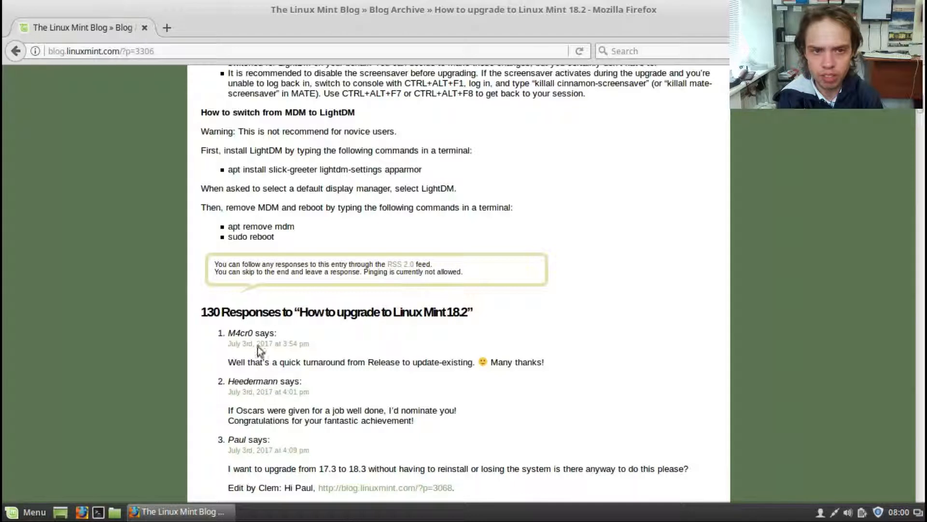
mouse_move(275, 123)
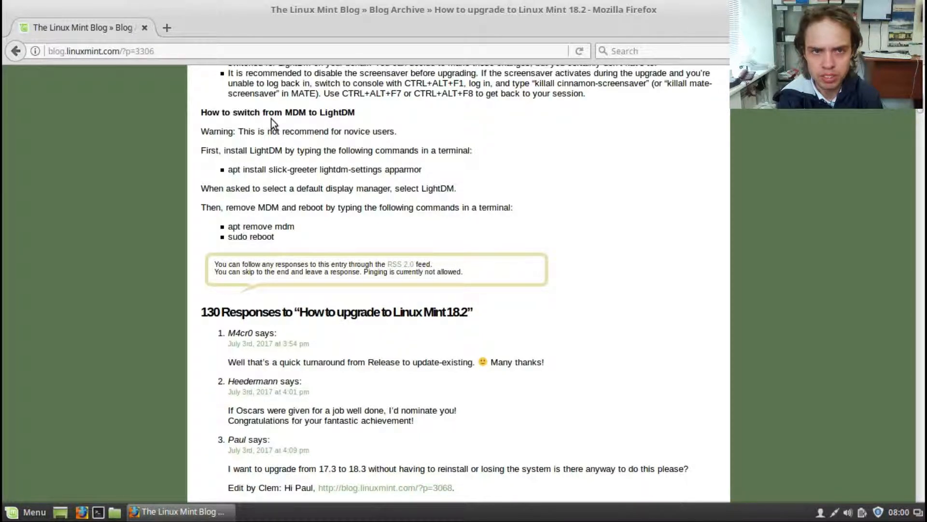
mouse_move(325, 170)
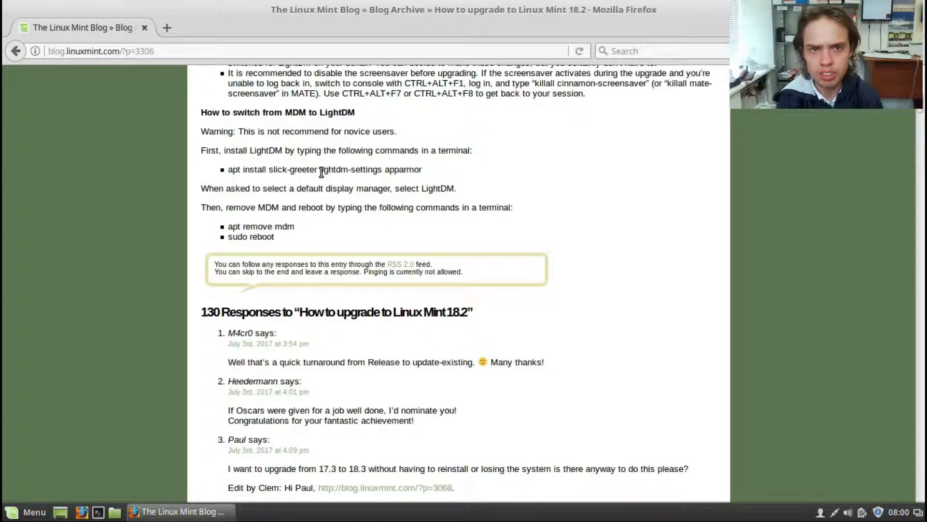
double_click(403, 169)
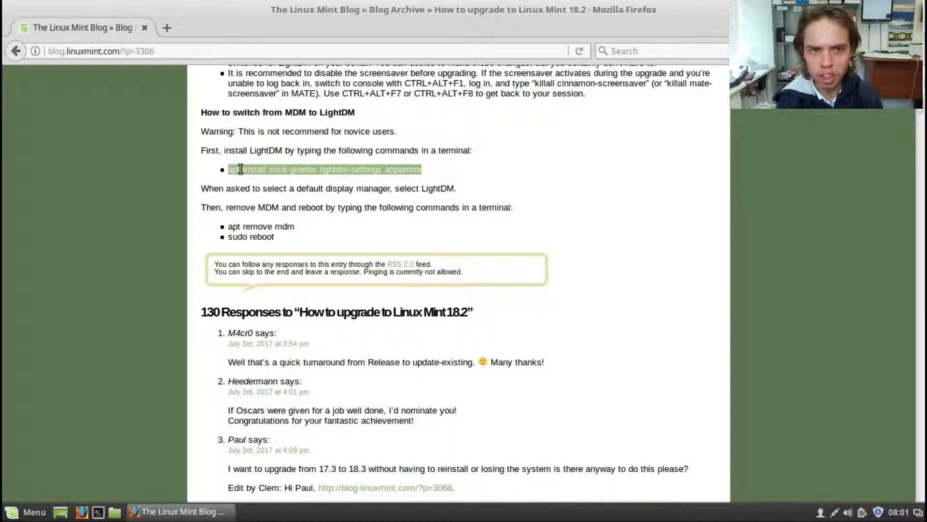
right_click(241, 170)
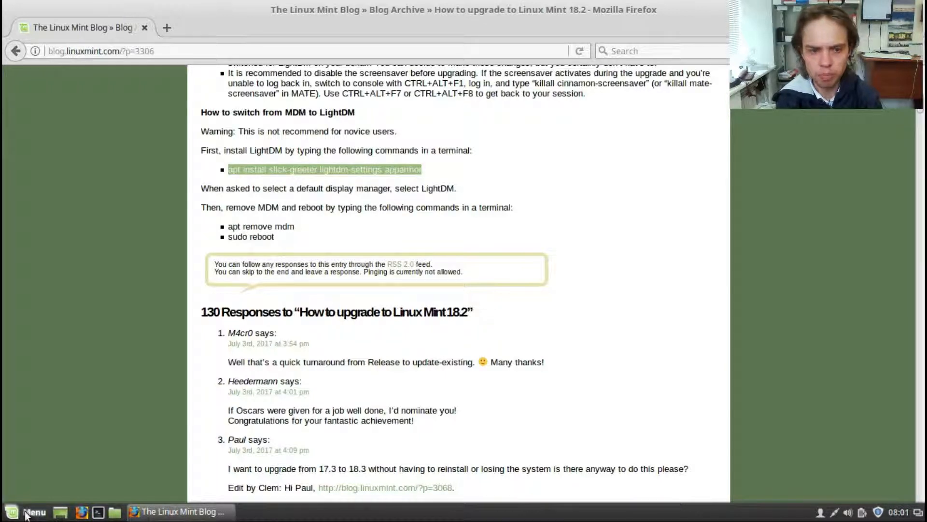
Run 'sudo apt install slick-greeter lightdm-settings apparmor' in a new Terminal and confirm with y
left_click(13, 510)
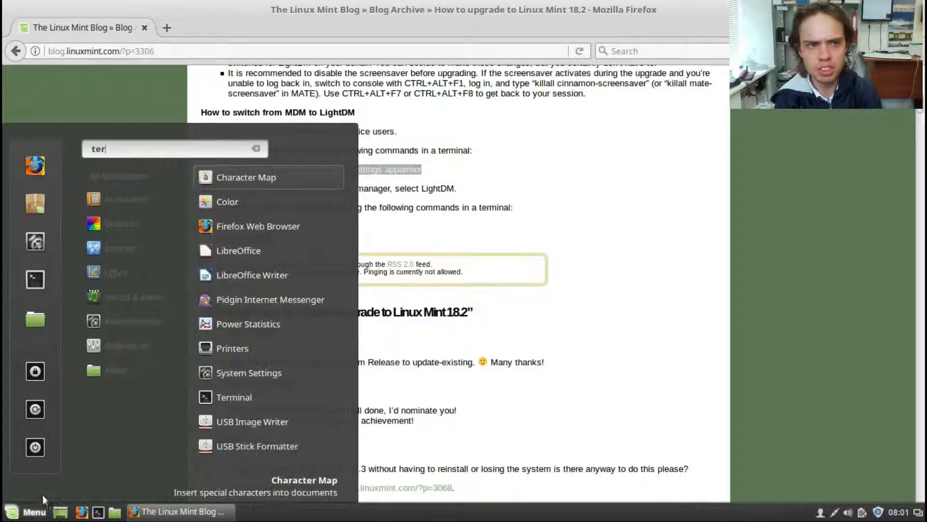
mouse_move(216, 403)
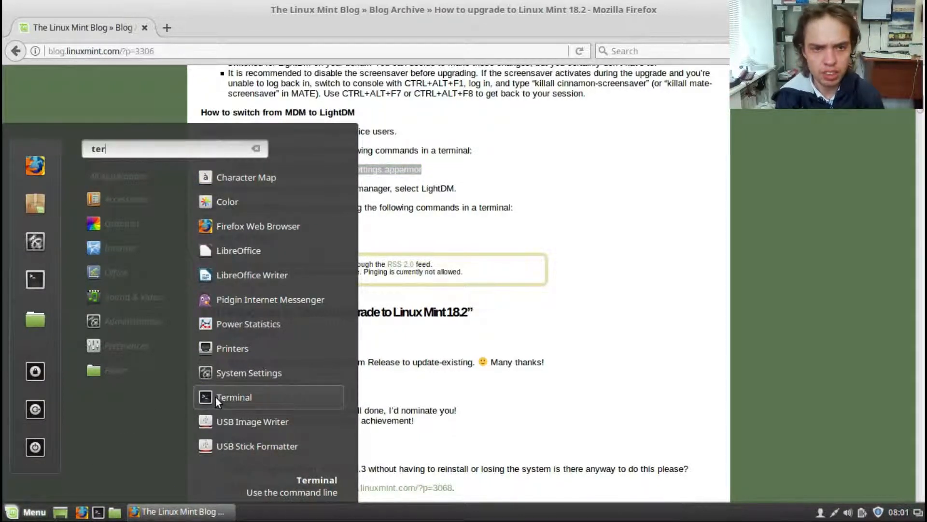
left_click(233, 397)
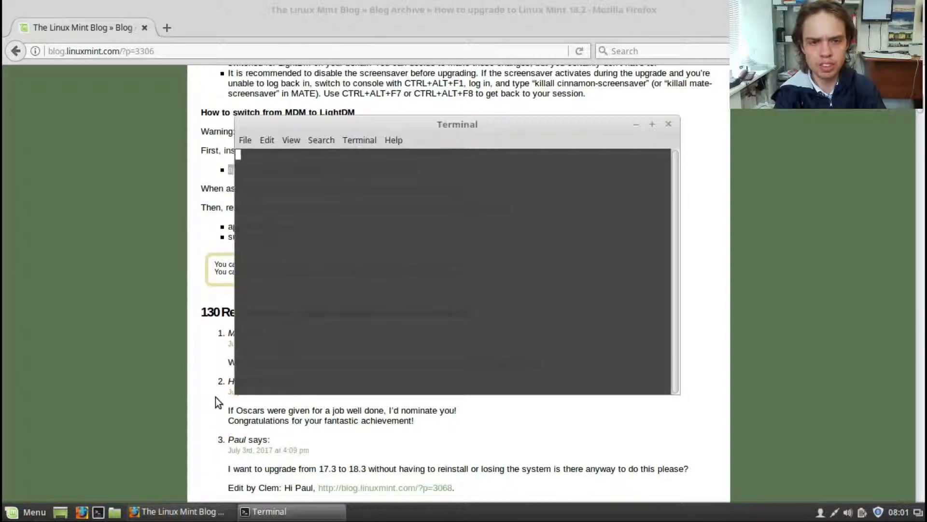
type("sudo")
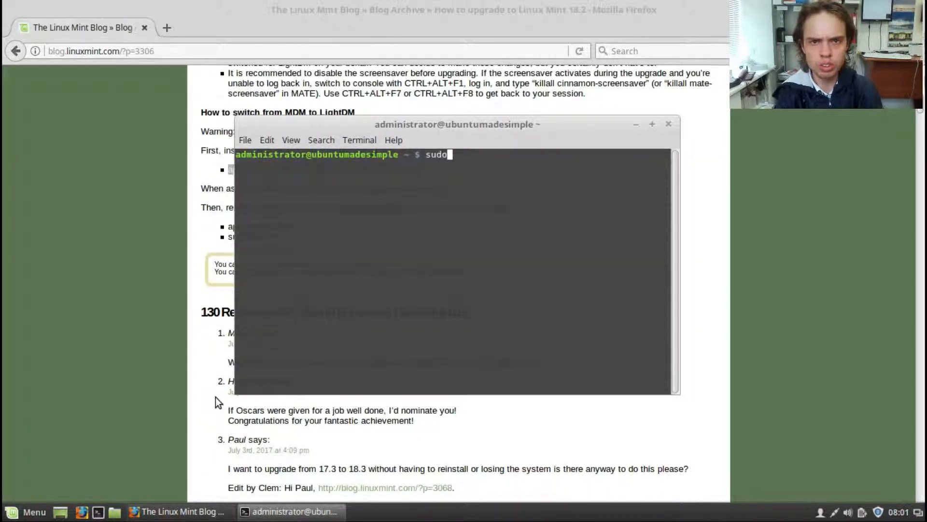
type("\" \"")
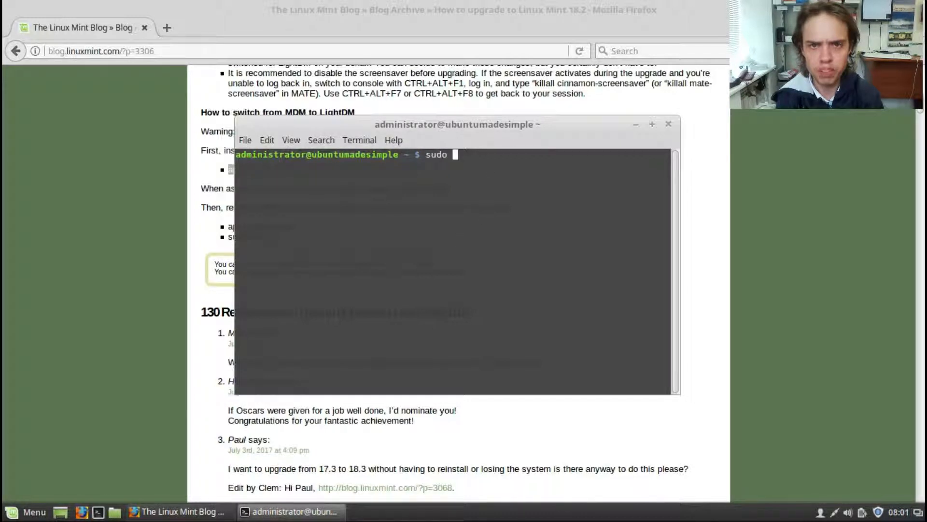
right_click(488, 169)
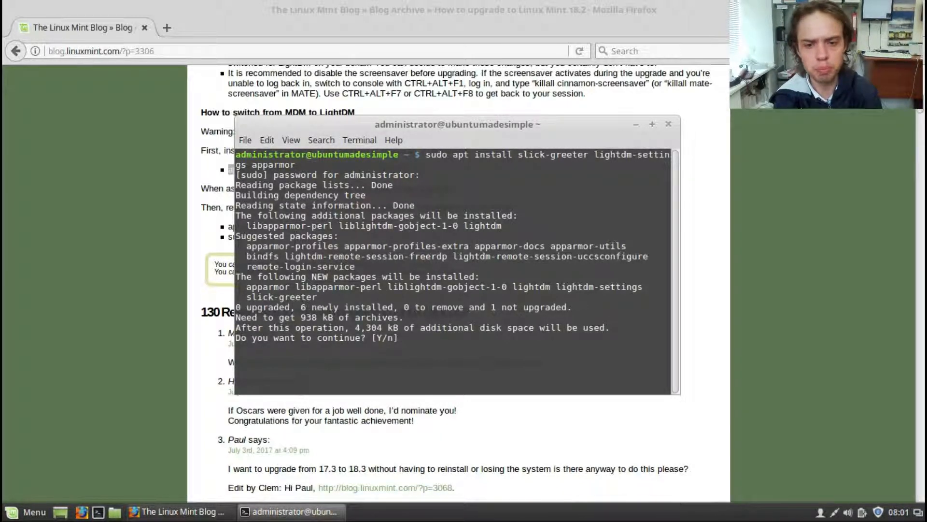
type("y")
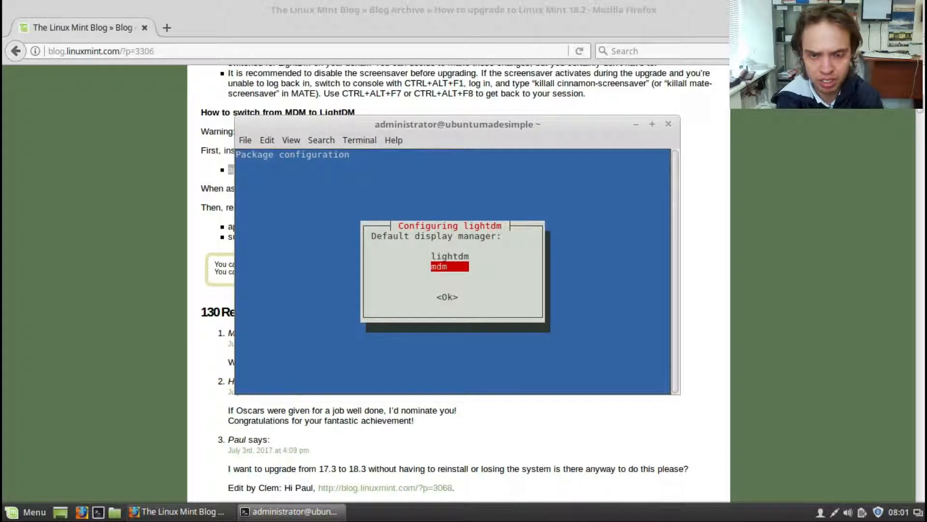
Choose lightdm as the default display manager and move the terminal aside
key("Up")
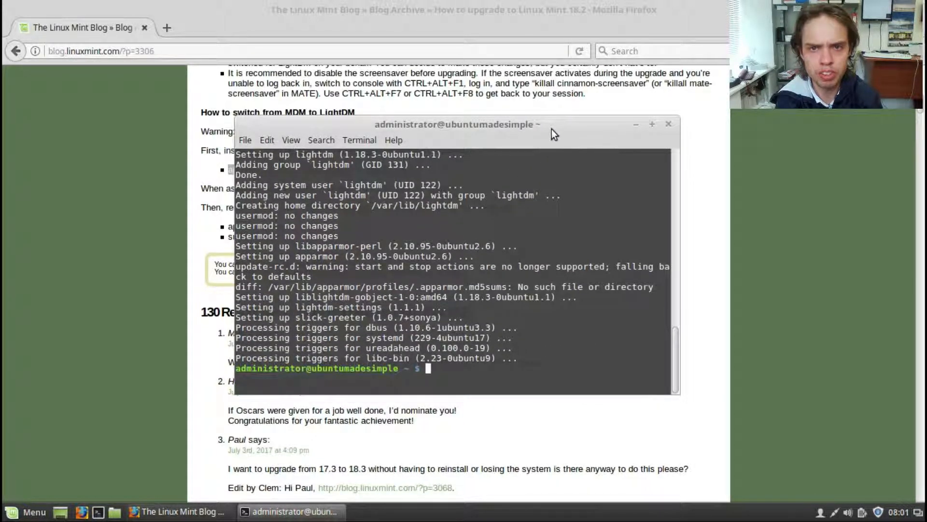
left_click_drag(457, 123, 364, 39)
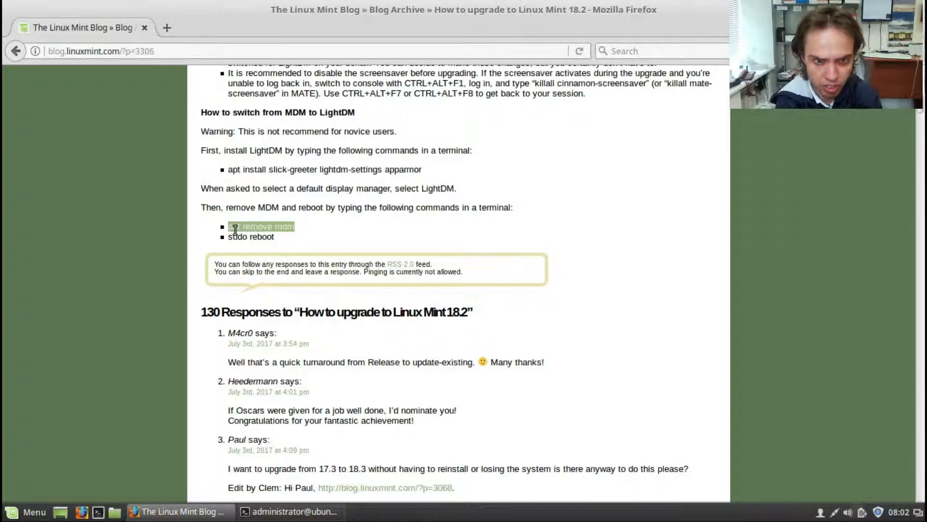
Copy 'apt remove mdm' from Firefox, run it with sudo in Terminal and confirm with y
right_click(260, 226)
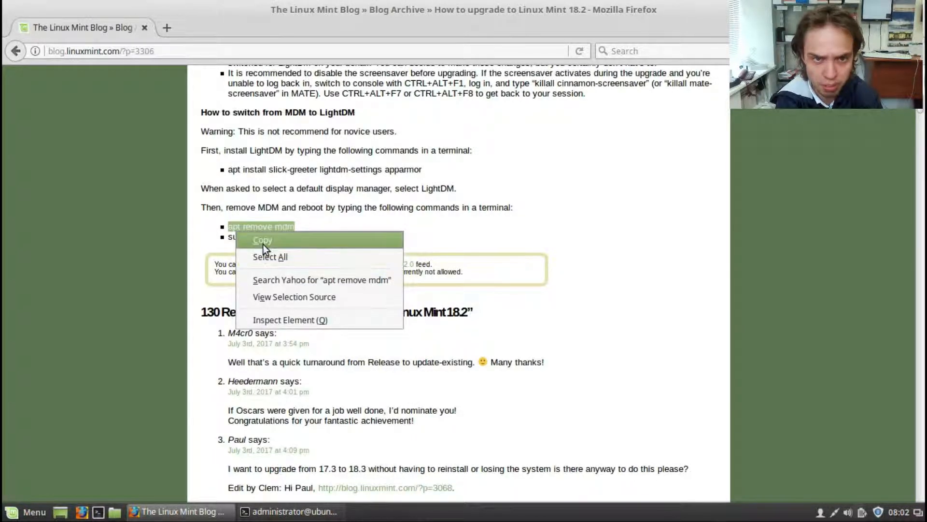
left_click(294, 511)
type("sudo apt remove mdm")
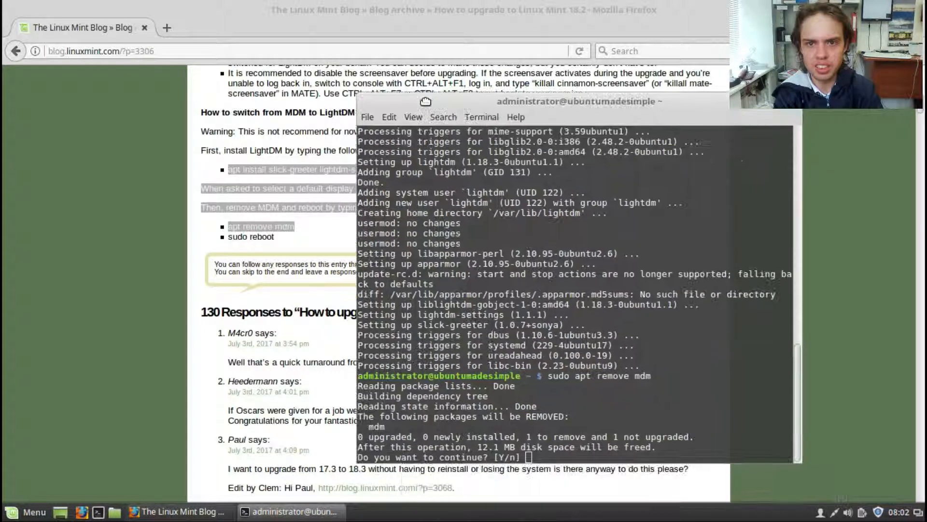
type("y")
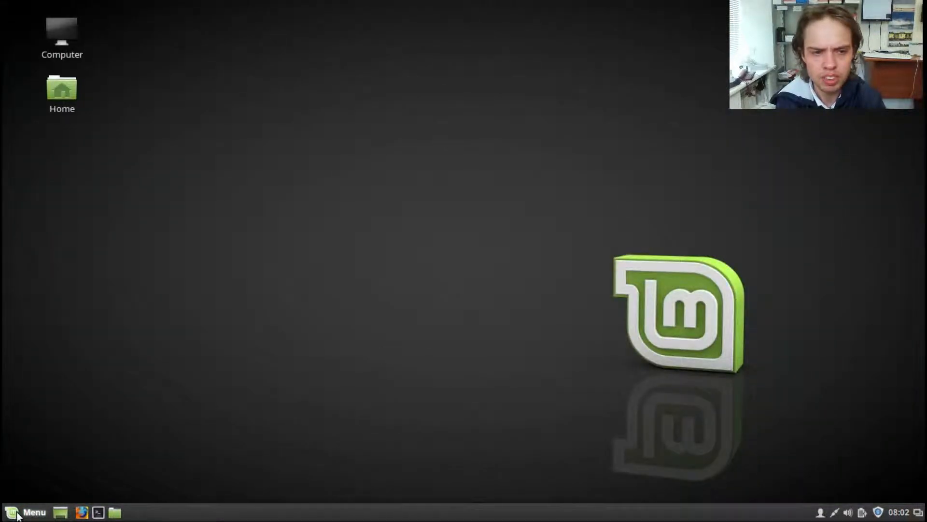
Start logging out of the Cinnamon session from the applications Menu's Logout button
left_click(9, 510)
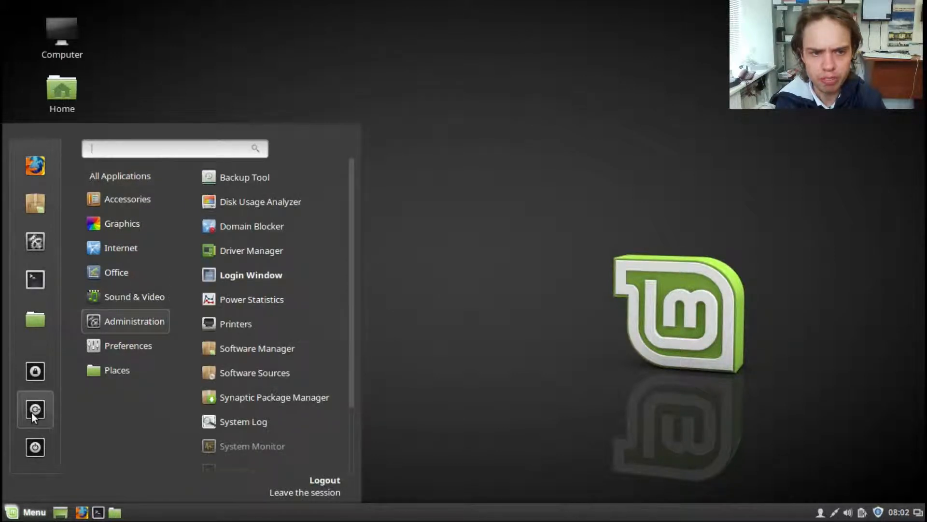
left_click(324, 480)
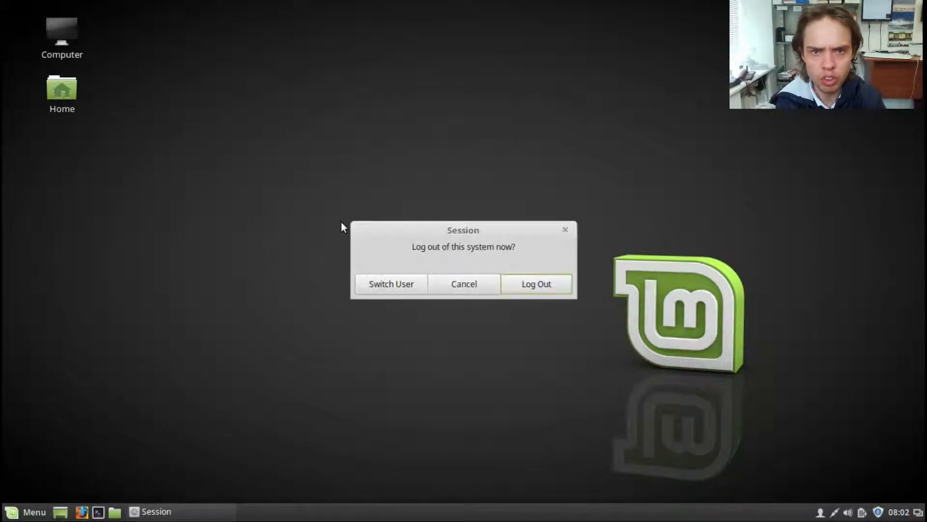
mouse_move(508, 290)
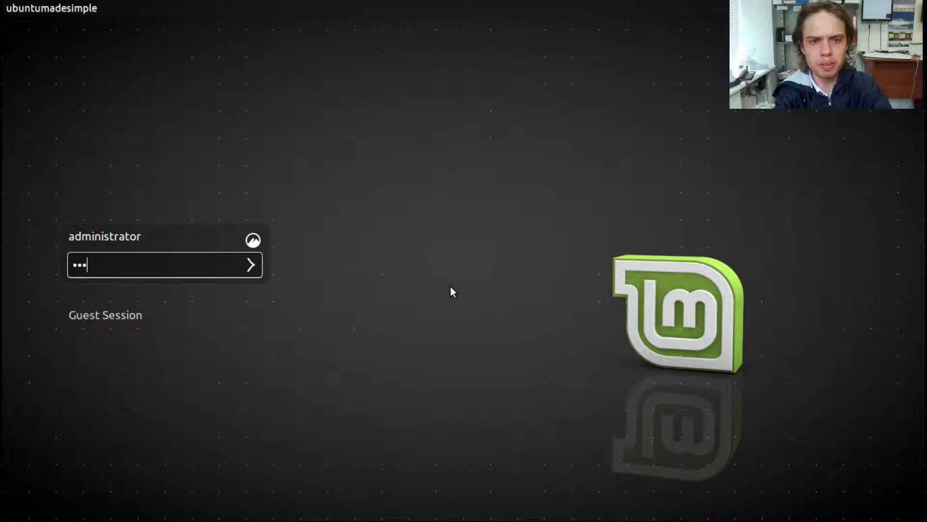
Submit the password at the LightDM greeter to sign back in to the desktop
key("Return")
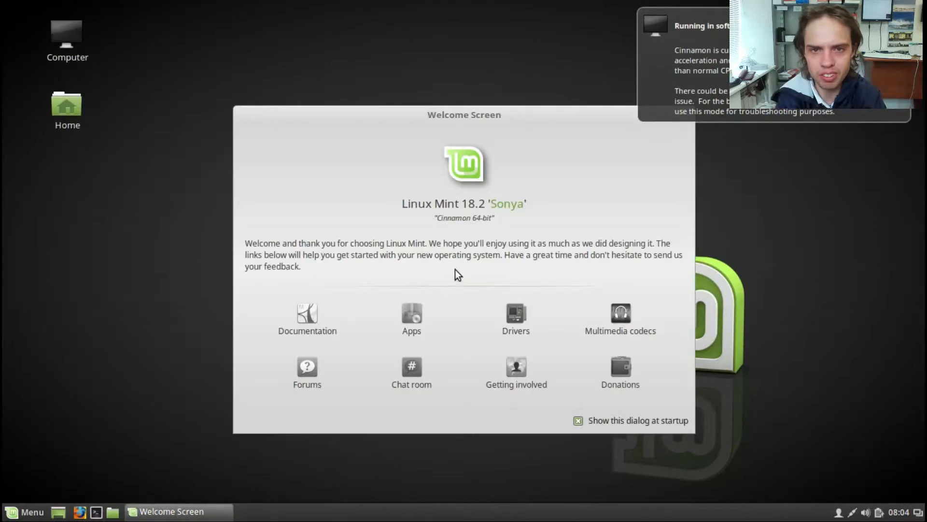
mouse_move(472, 218)
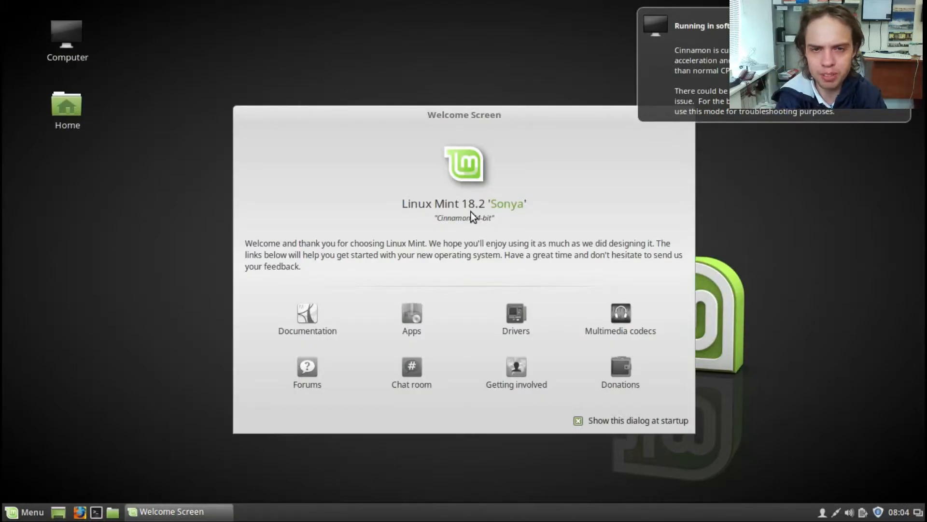
mouse_move(534, 210)
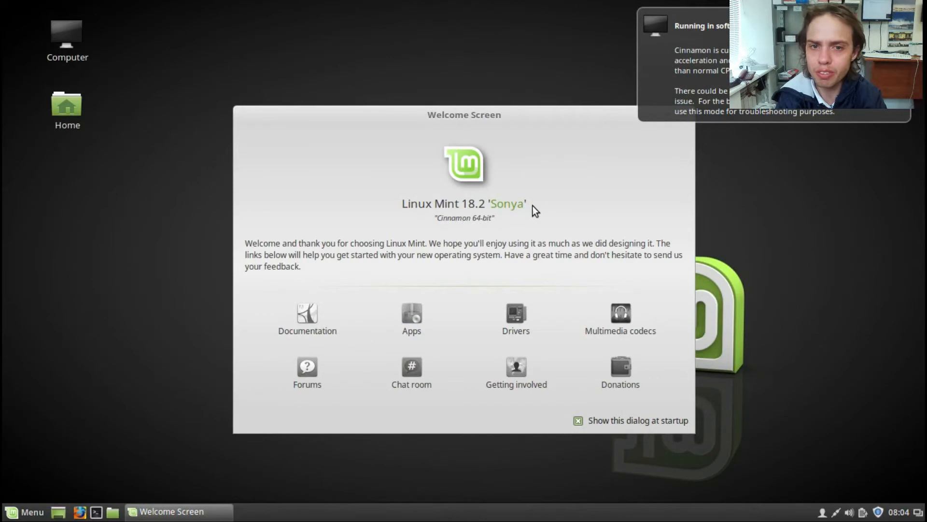